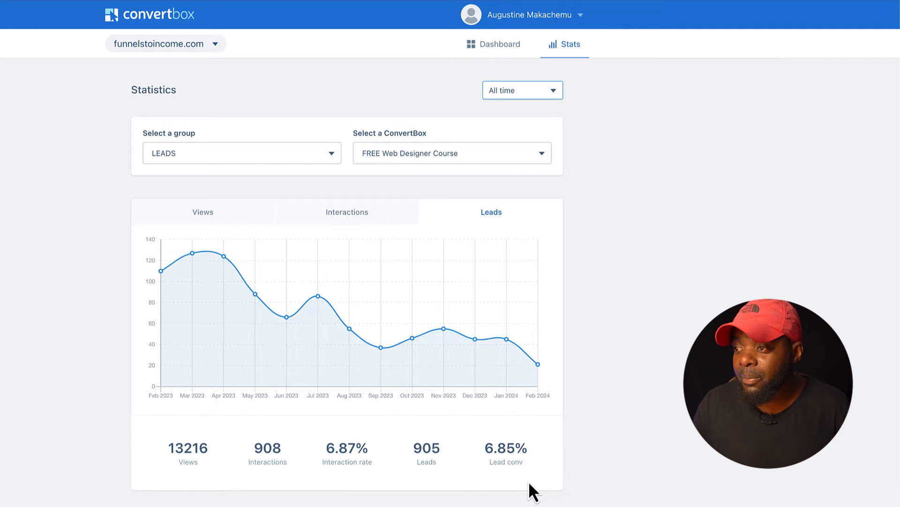
{"action": "mouse_move", "coordinate": [504, 476]}
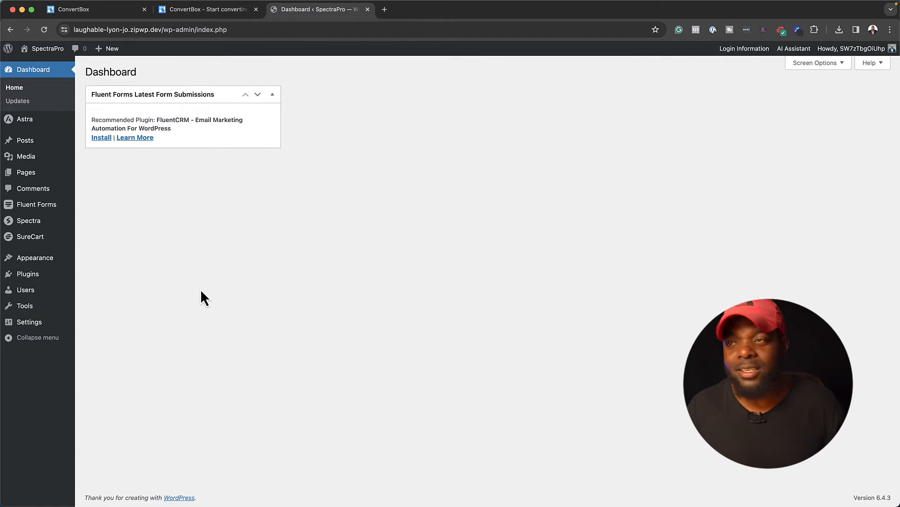
{"action": "mouse_move", "coordinate": [28, 220]}
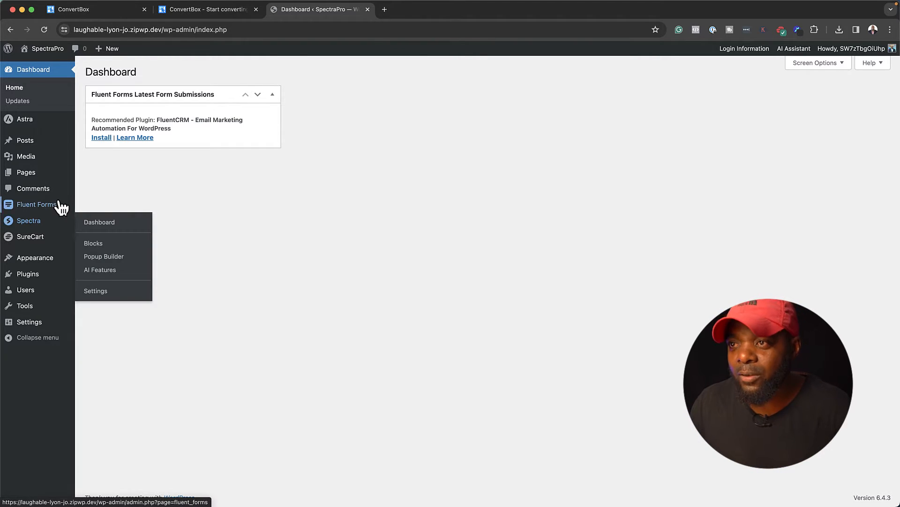
{"action": "mouse_move", "coordinate": [36, 204]}
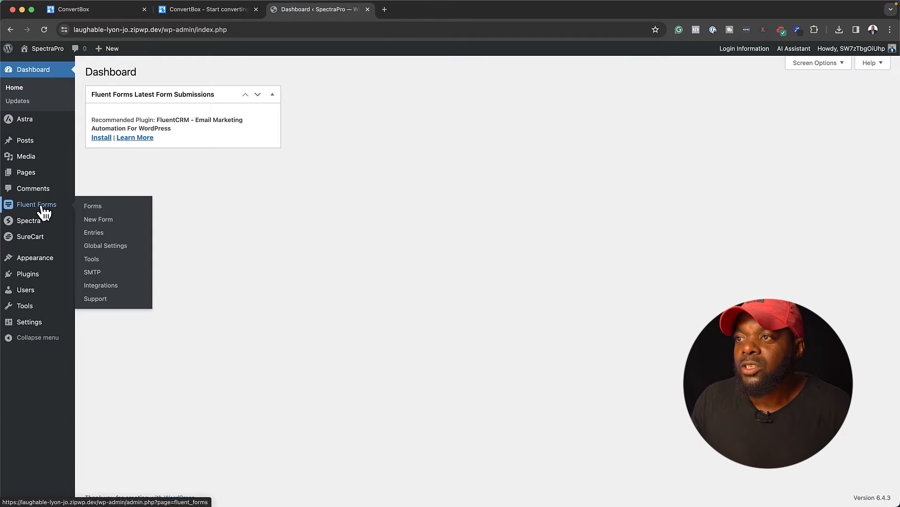
{"action": "mouse_move", "coordinate": [191, 256]}
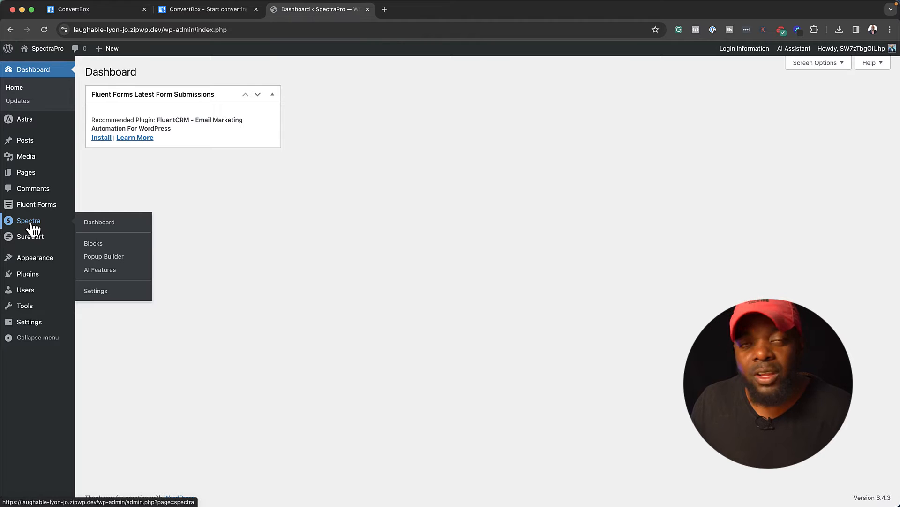
{"action": "mouse_move", "coordinate": [93, 242]}
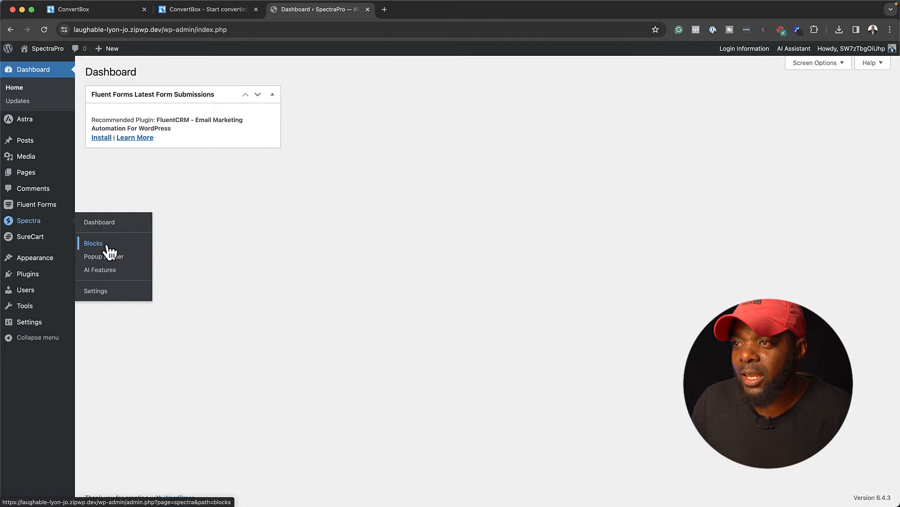
{"action": "mouse_move", "coordinate": [105, 257]}
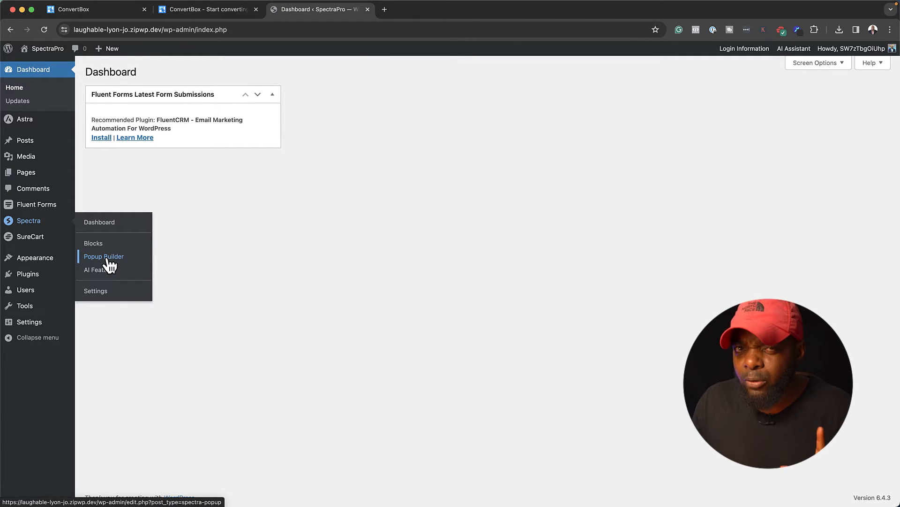
{"action": "mouse_move", "coordinate": [37, 197]}
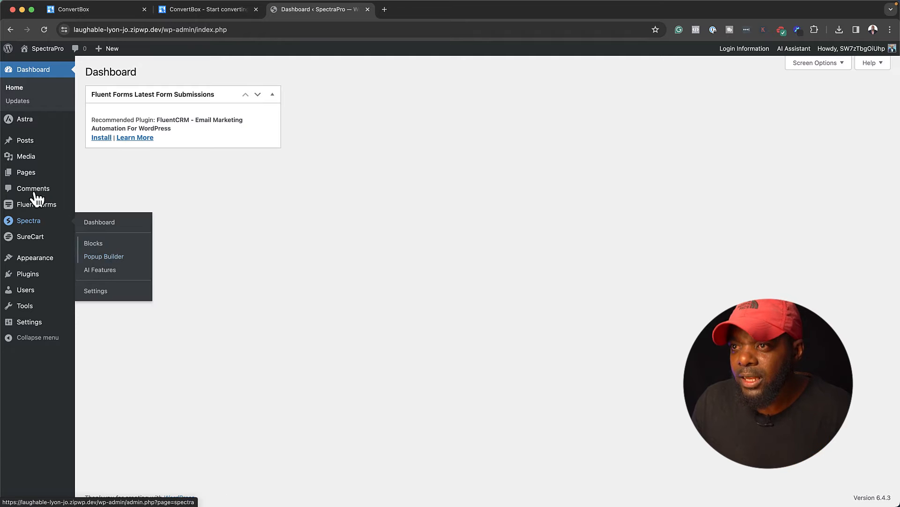
{"action": "mouse_move", "coordinate": [37, 204]}
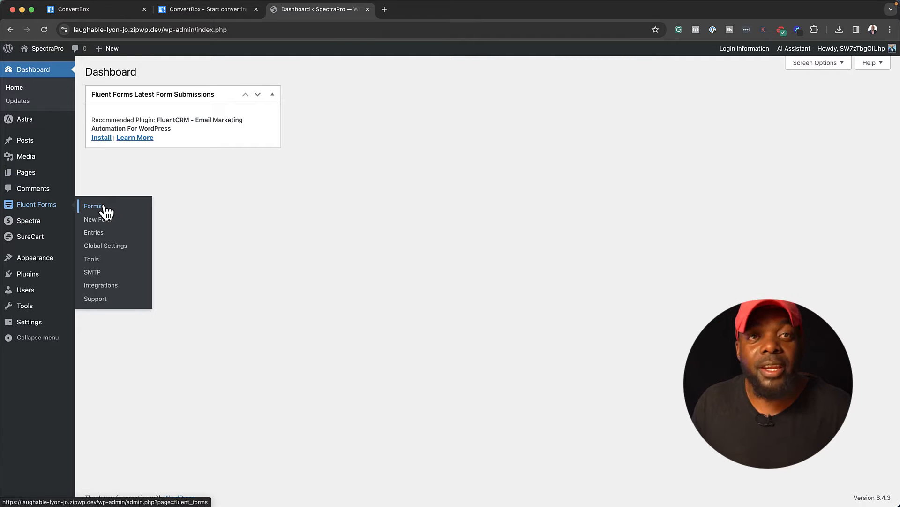
Start a blank Fluent Form and add an Email field below the name fields
{"action": "left_click", "coordinate": [92, 206]}
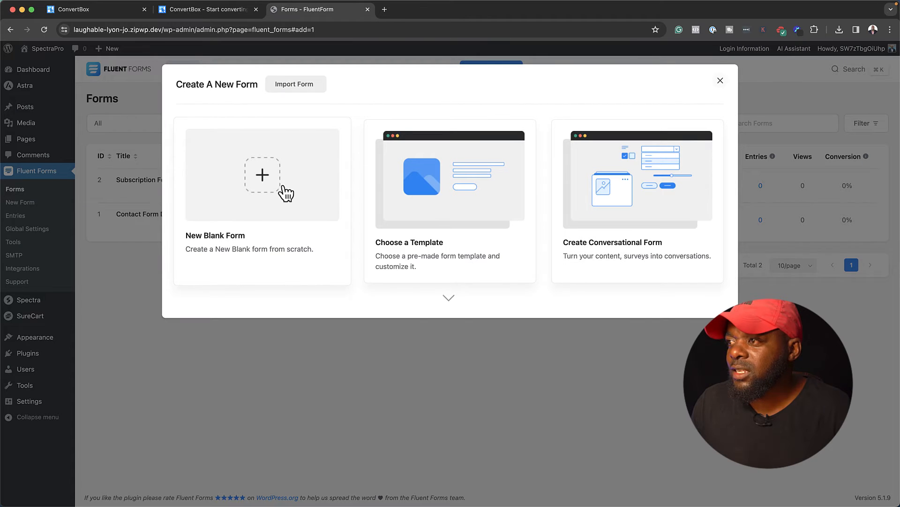
{"action": "left_click", "coordinate": [262, 175]}
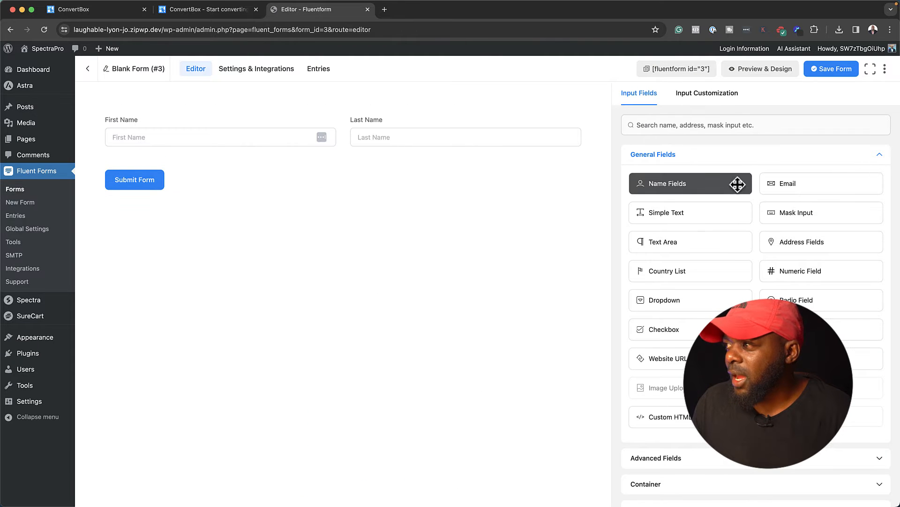
{"action": "left_click_drag", "start_coordinate": [821, 183], "coordinate": [343, 186]}
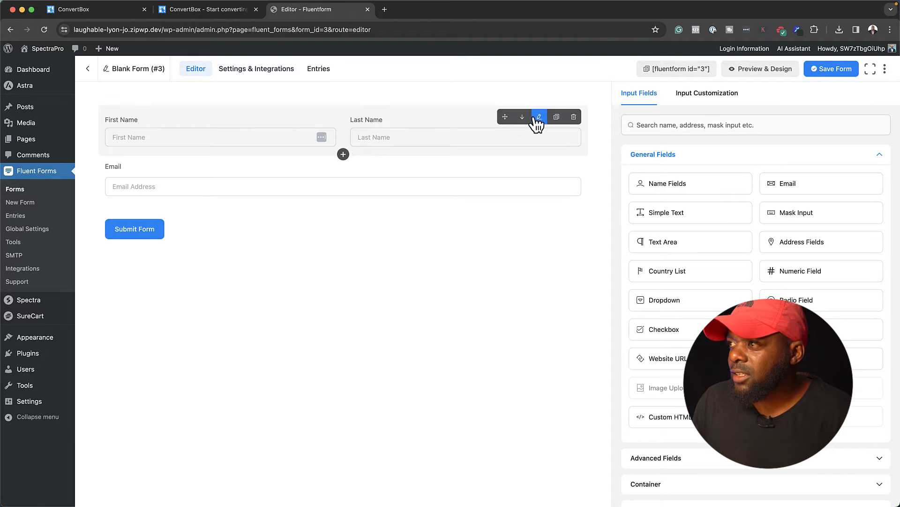
Remove the Last Name field and open the form's title for renaming
{"action": "left_click", "coordinate": [539, 116]}
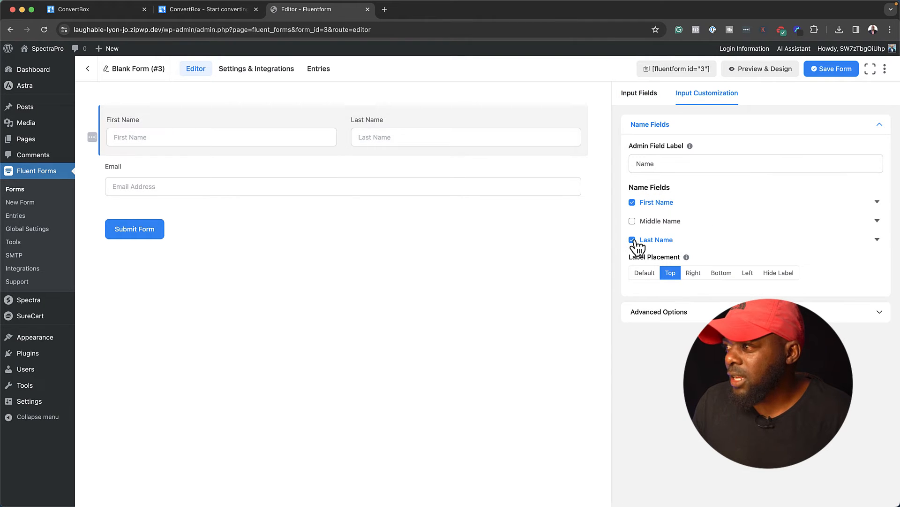
{"action": "left_click", "coordinate": [631, 240]}
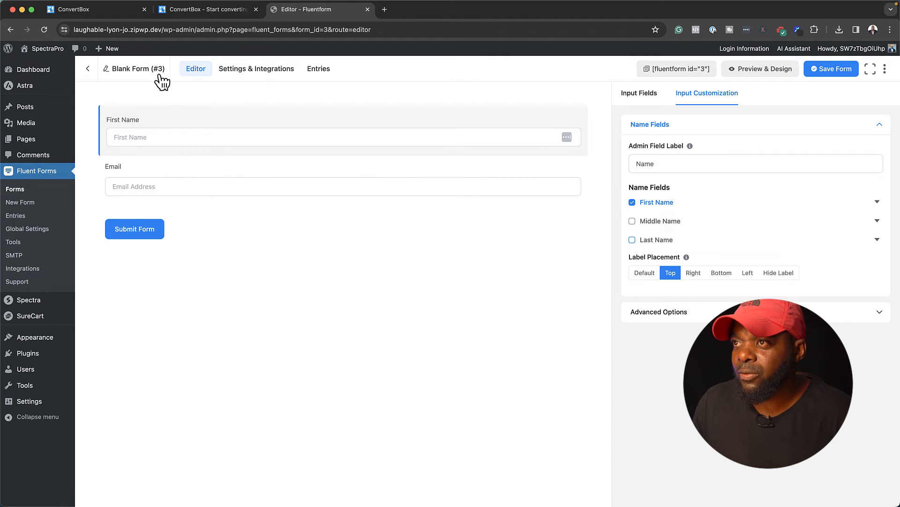
{"action": "left_click", "coordinate": [135, 68]}
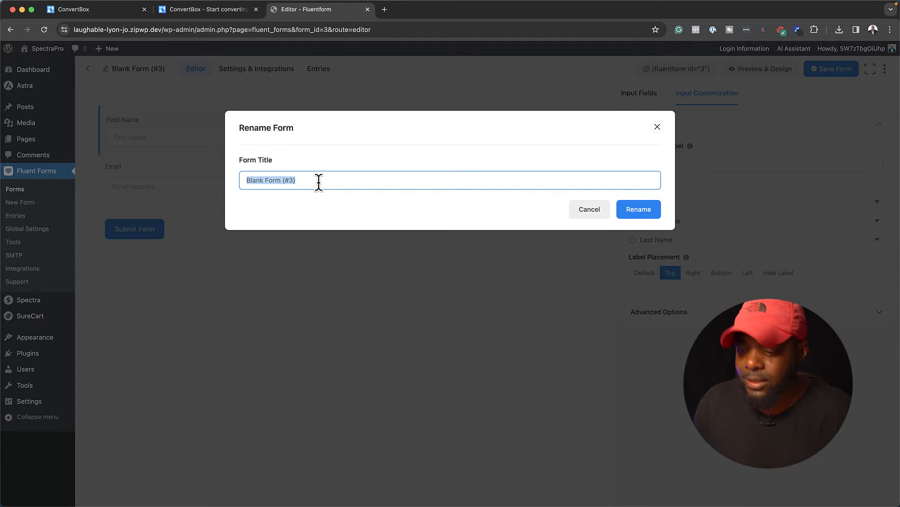
{"action": "left_click", "coordinate": [638, 209]}
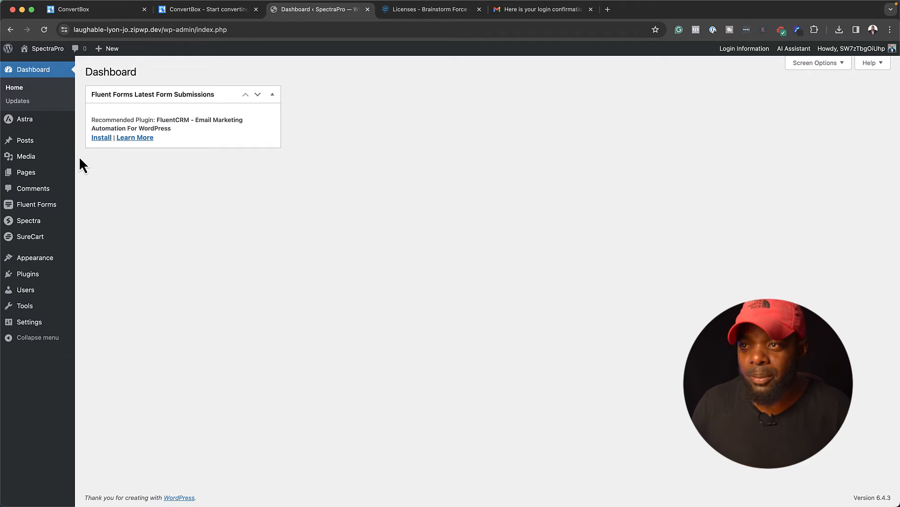
{"action": "mouse_move", "coordinate": [28, 220]}
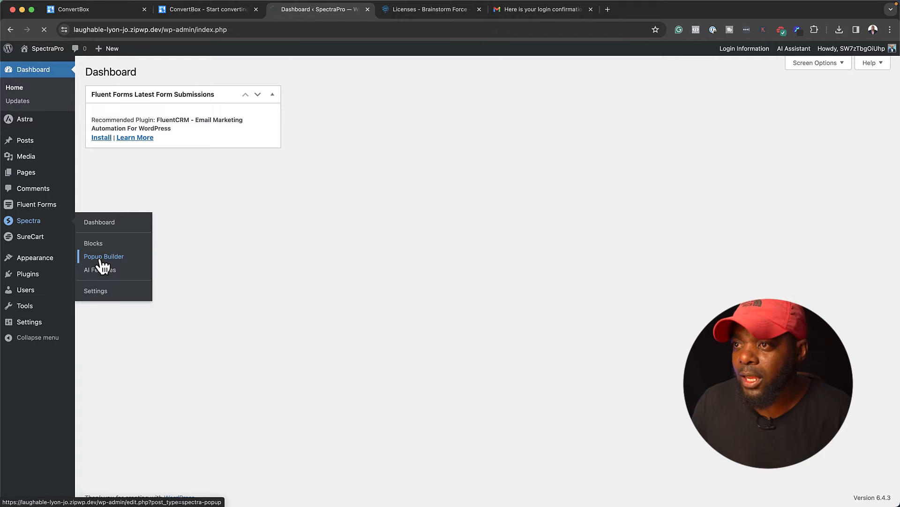
Create a new Spectra popup from Popup Builder titled 'My Leads'
{"action": "left_click", "coordinate": [103, 256]}
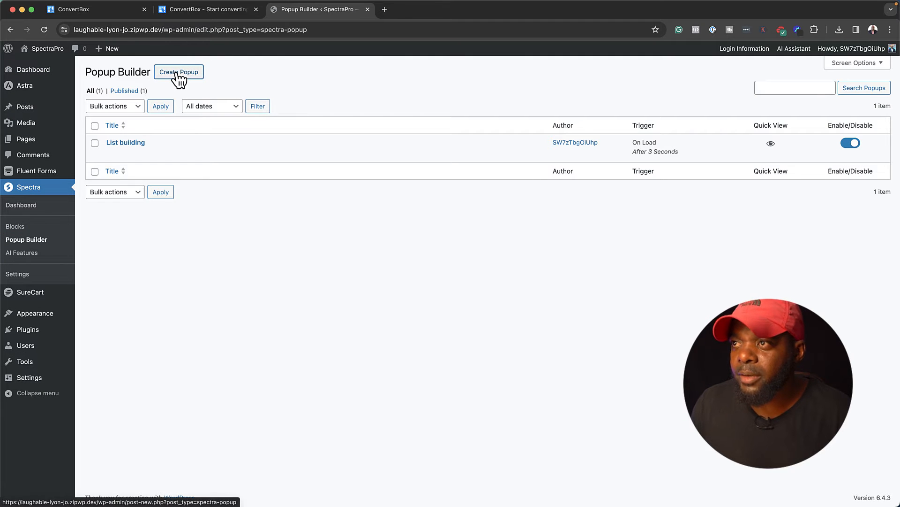
{"action": "left_click", "coordinate": [179, 72]}
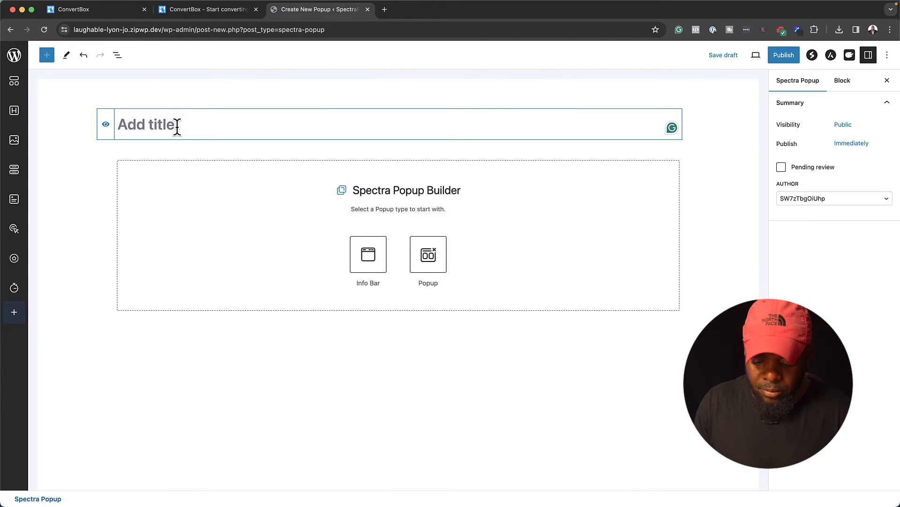
{"action": "type", "text": "My Leads"}
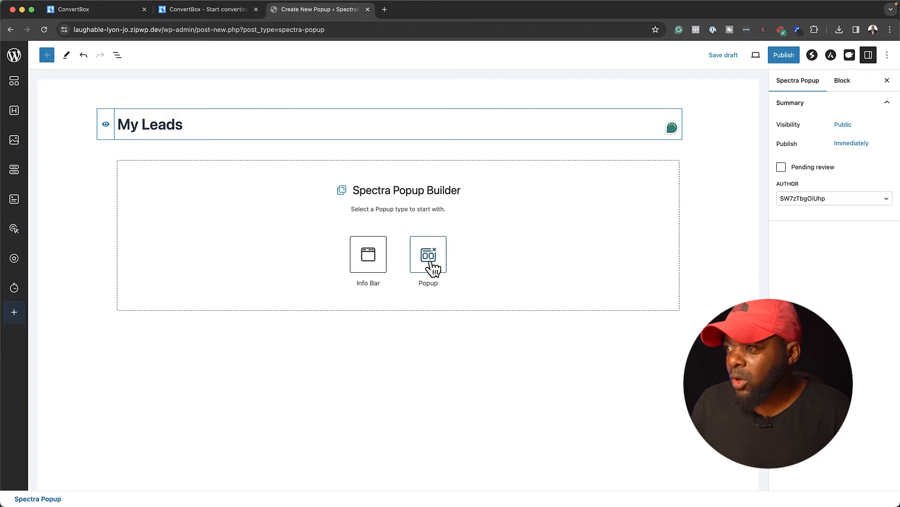
{"action": "mouse_move", "coordinate": [368, 254]}
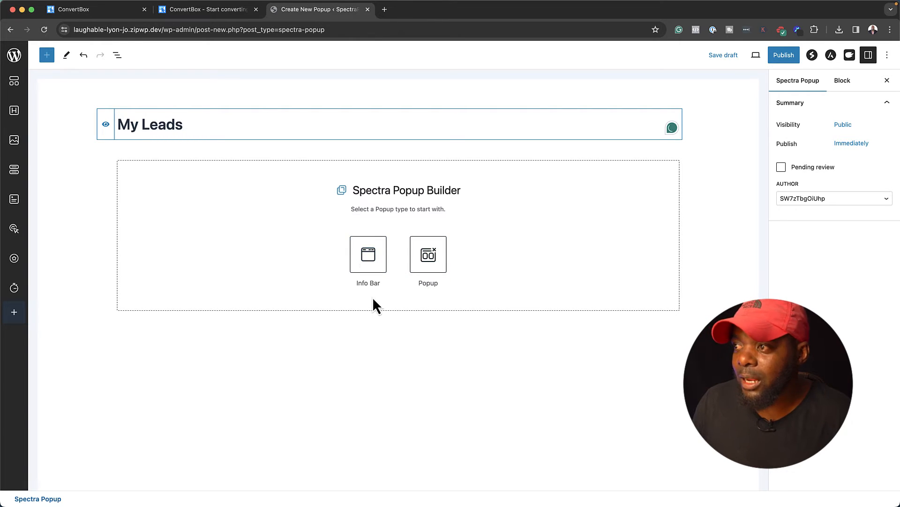
{"action": "mouse_move", "coordinate": [393, 275]}
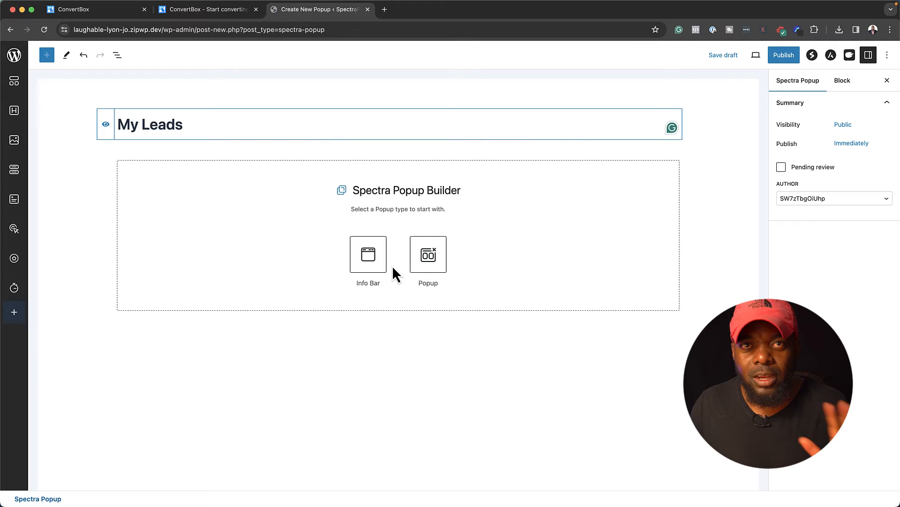
Choose the modal Popup type and insert a Spectra Image block using WEBSITE-7
{"action": "left_click", "coordinate": [427, 254]}
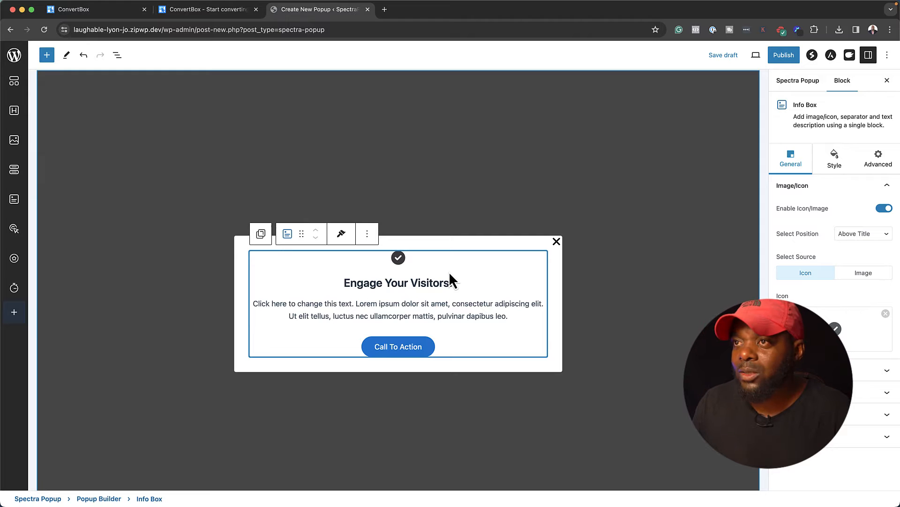
{"action": "left_click", "coordinate": [46, 55]}
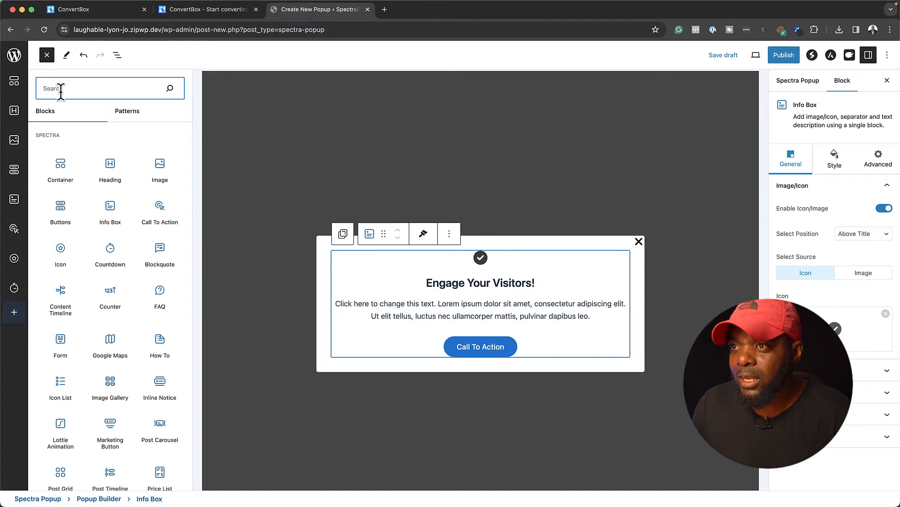
{"action": "type", "text": "image"}
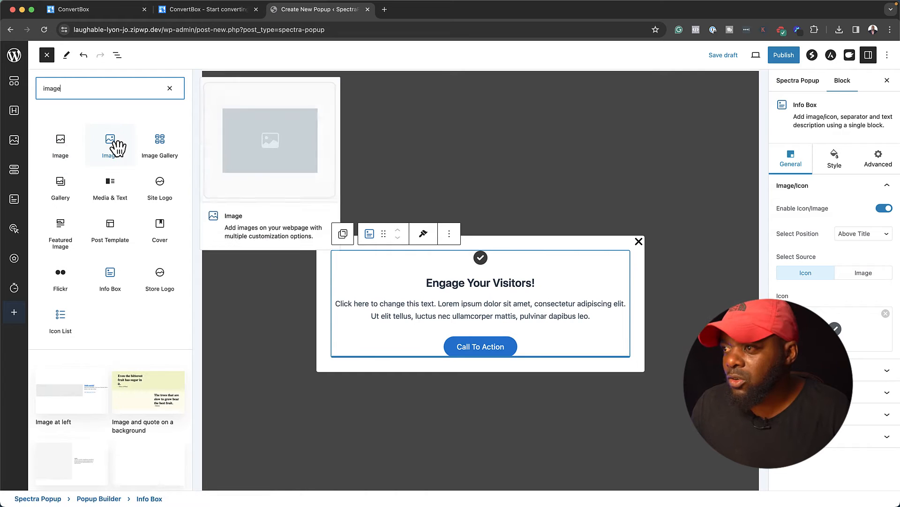
{"action": "left_click", "coordinate": [110, 139]}
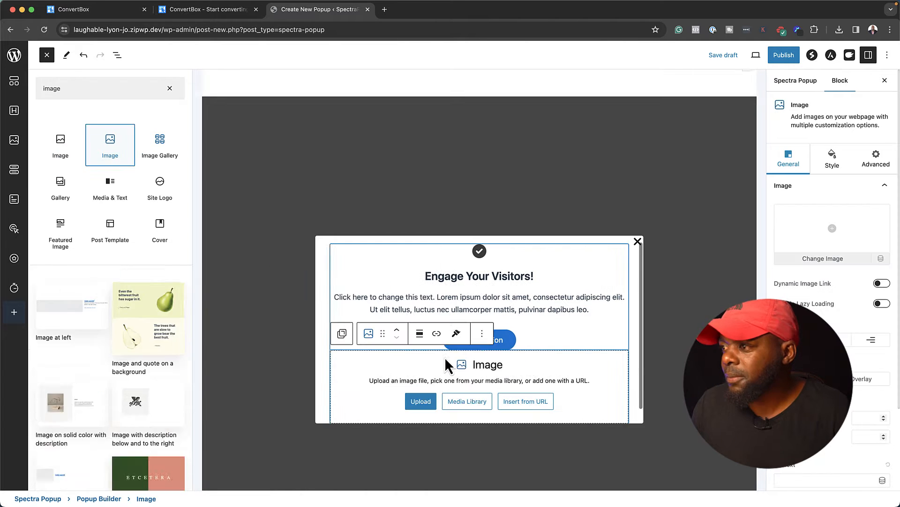
{"action": "left_click", "coordinate": [467, 401]}
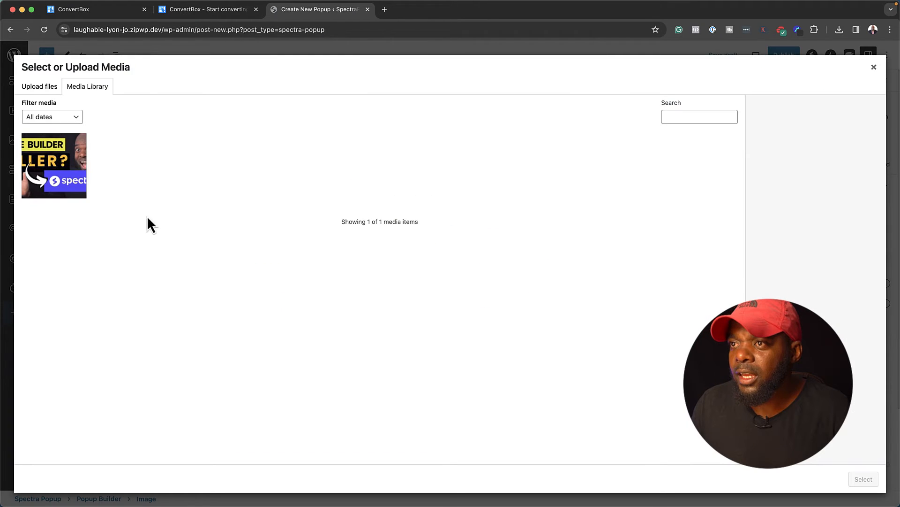
{"action": "left_click", "coordinate": [53, 166]}
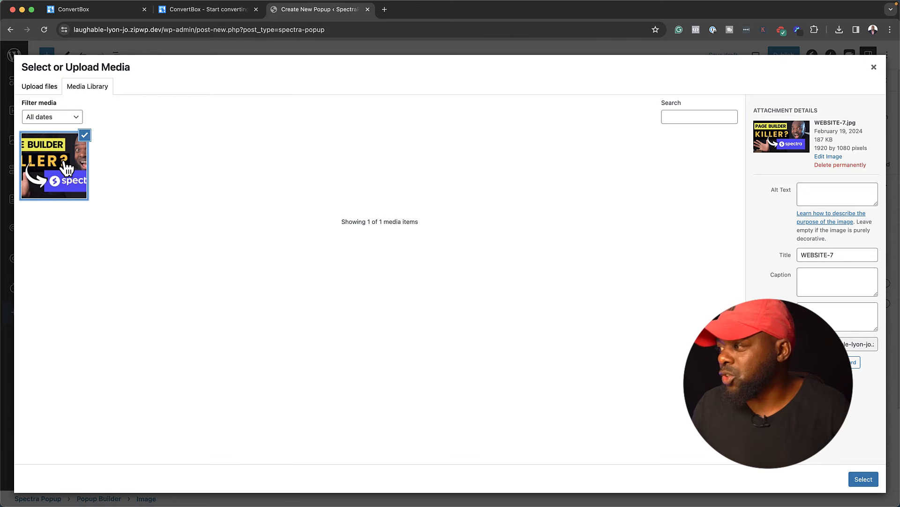
{"action": "left_click", "coordinate": [863, 478]}
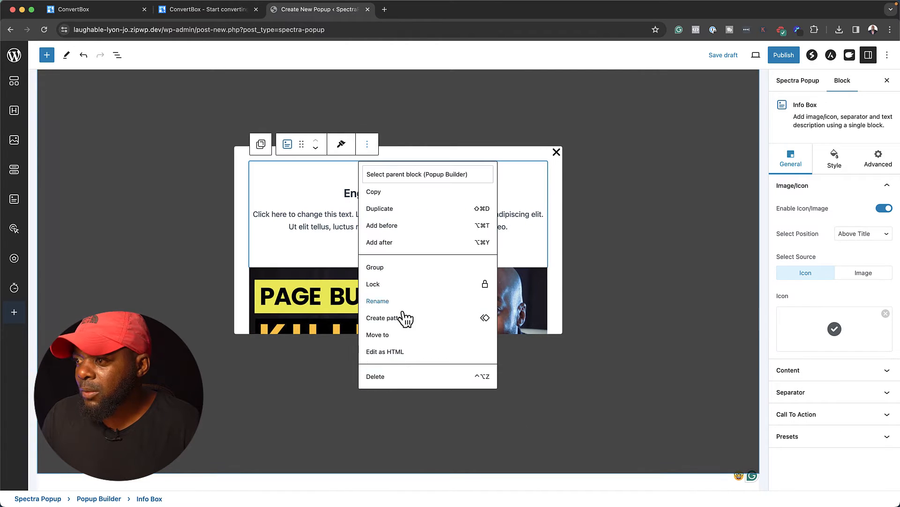
Drag the popup's maximum height slider from 400 to about 723
{"action": "left_click", "coordinate": [426, 174]}
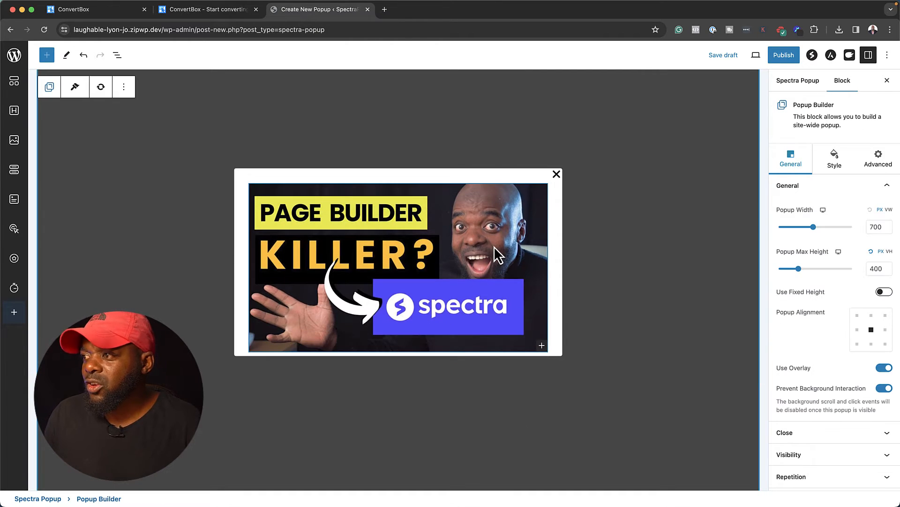
{"action": "mouse_move", "coordinate": [460, 303]}
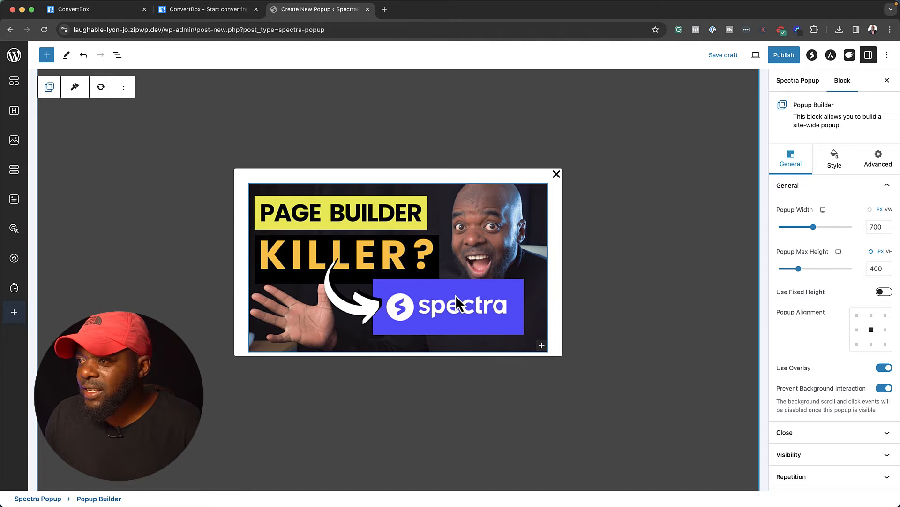
{"action": "mouse_move", "coordinate": [560, 309]}
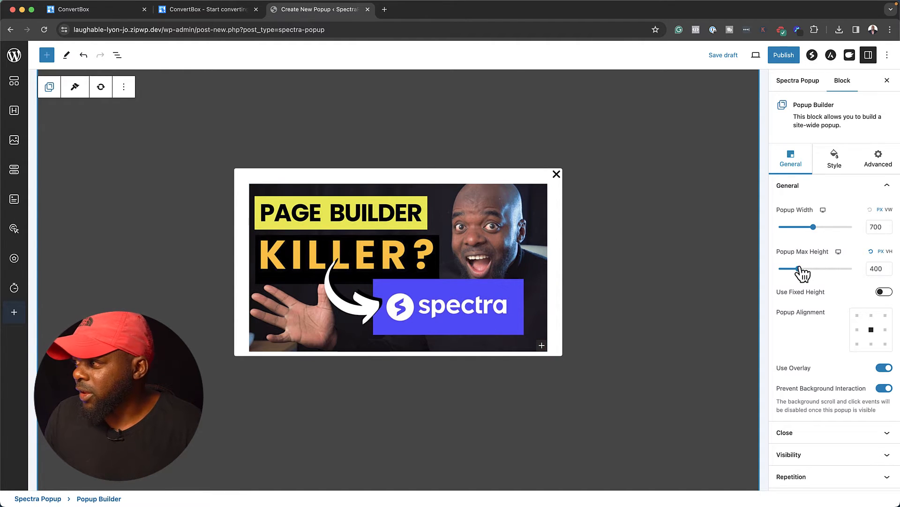
{"action": "left_click_drag", "start_coordinate": [802, 268], "coordinate": [814, 269]}
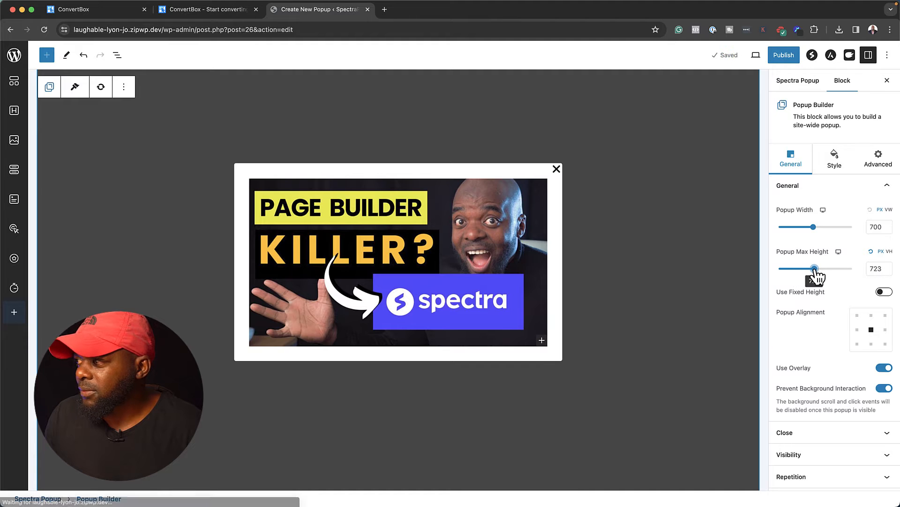
{"action": "left_click_drag", "start_coordinate": [815, 268], "coordinate": [812, 269]}
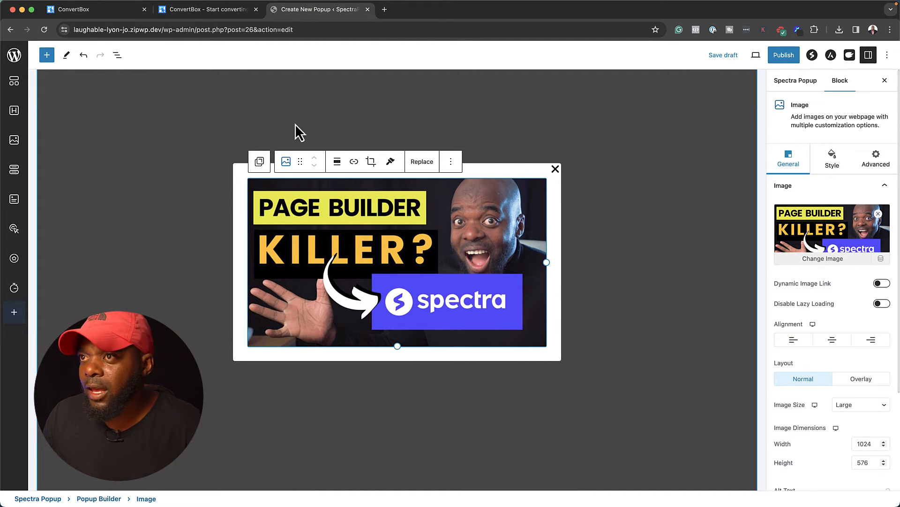
{"action": "left_click", "coordinate": [46, 55]}
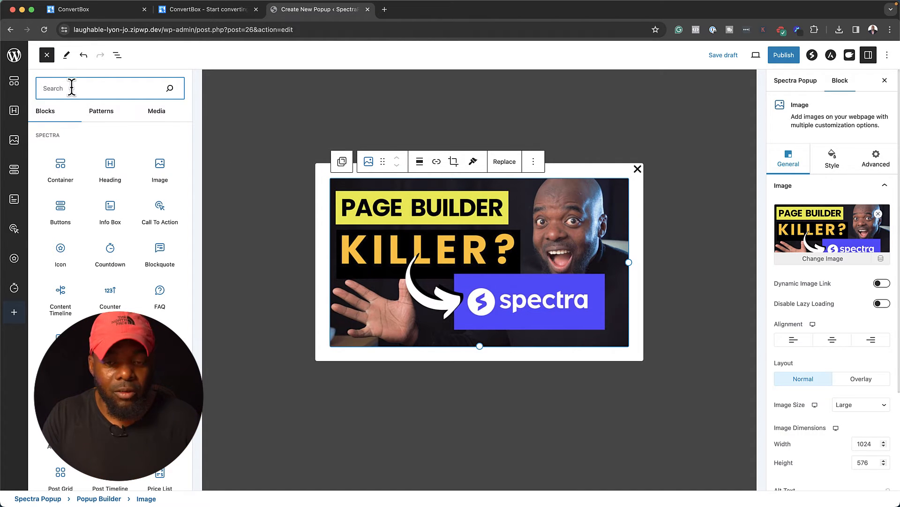
Search blocks for 'form', add Fluent Forms, and choose the Leads form
{"action": "type", "text": "form"}
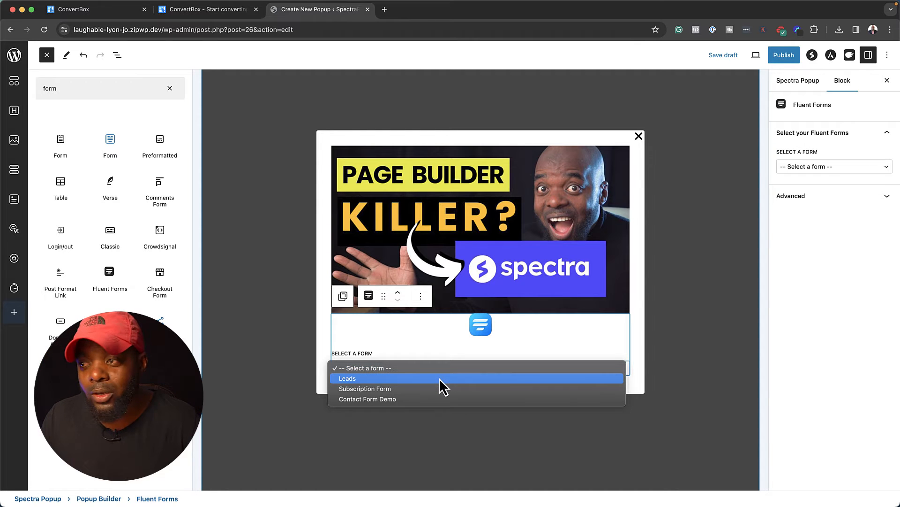
{"action": "left_click", "coordinate": [347, 378]}
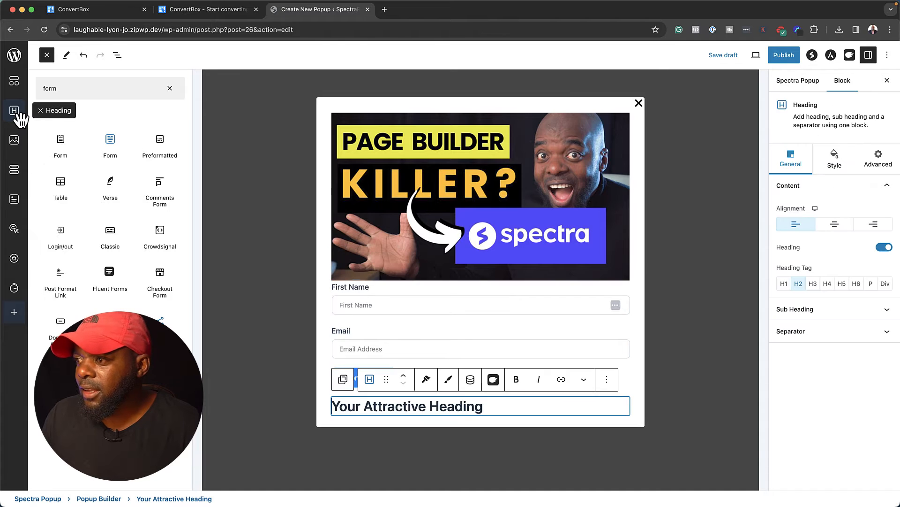
Move the Spectra Heading above the image and center-align it
{"action": "scroll", "scroll_direction": "down", "scroll_amount": 3}
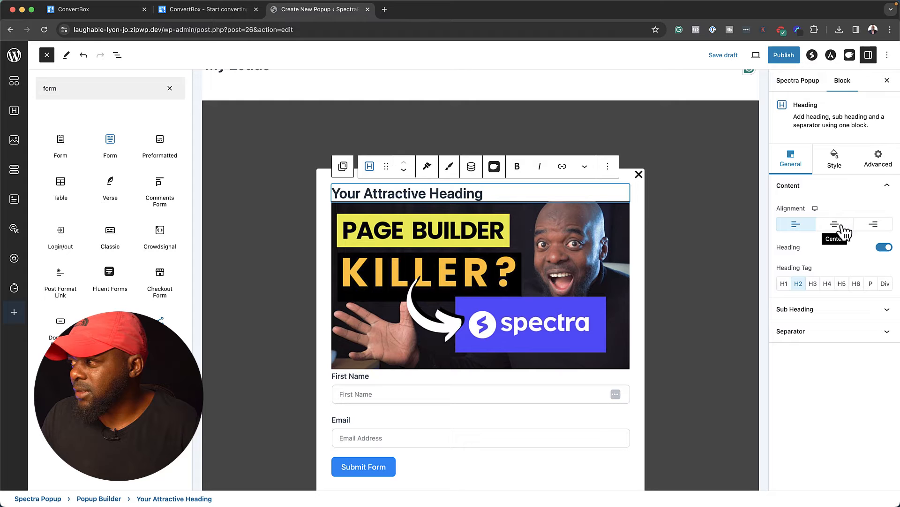
{"action": "left_click", "coordinate": [834, 224]}
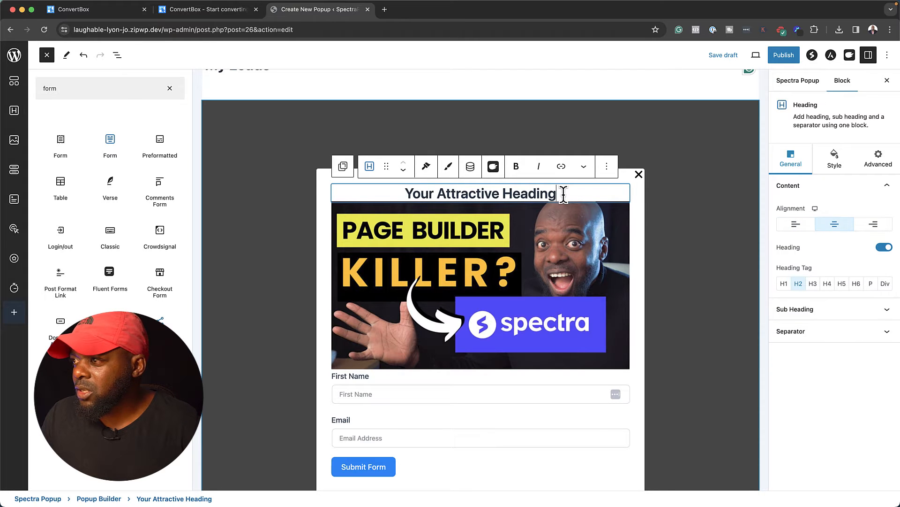
Type 'Get 10% OFF' as the heading and set all padding sides to 0
{"action": "type", "text": "Get"}
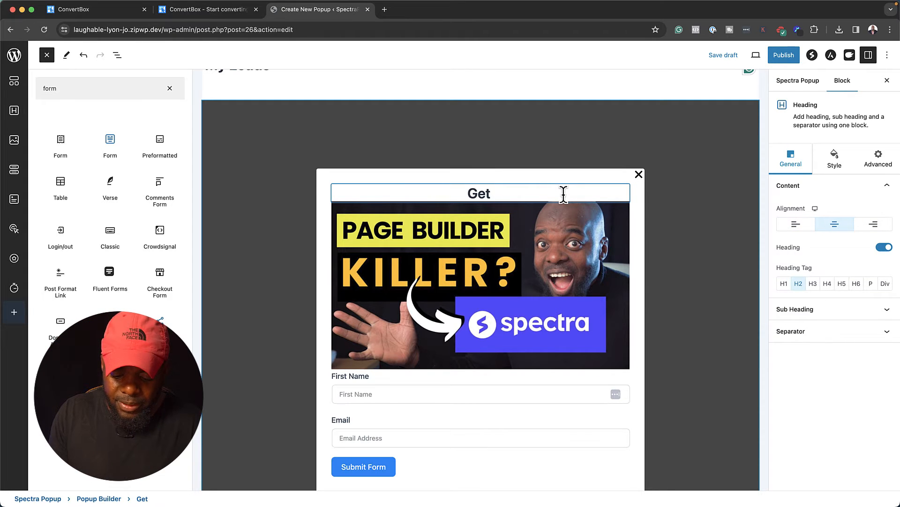
{"action": "type", "text": "10% OFF"}
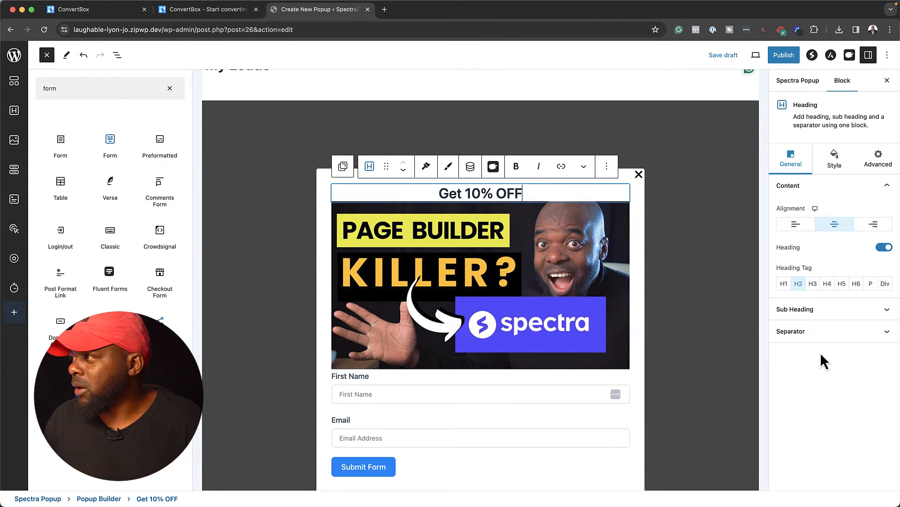
{"action": "left_click", "coordinate": [834, 158]}
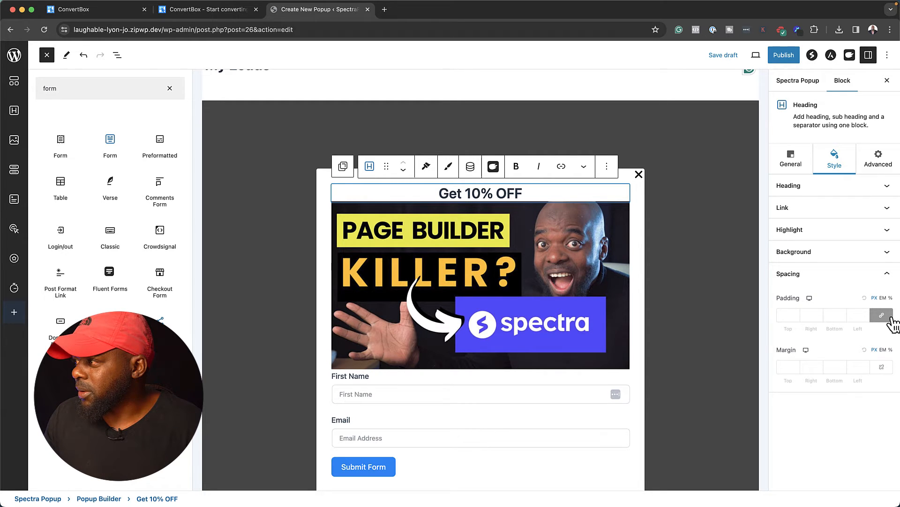
{"action": "left_click", "coordinate": [883, 314]}
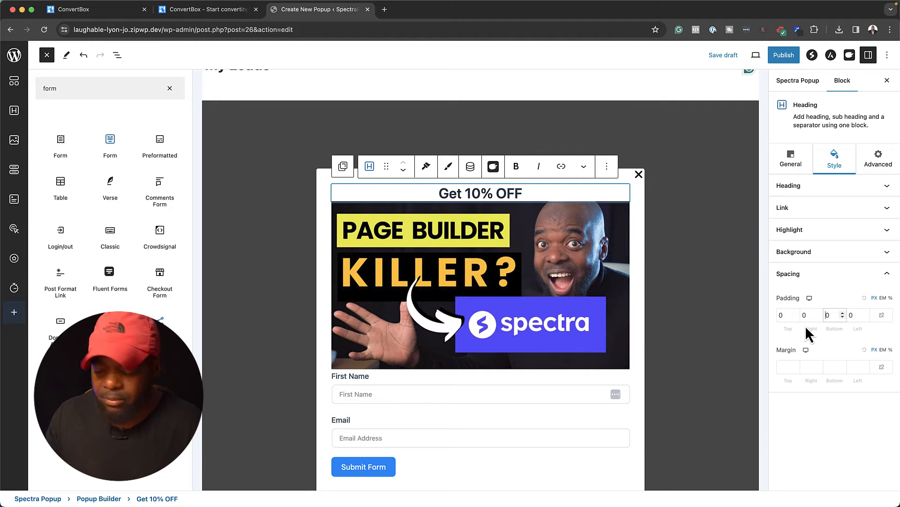
Put the form in a grey Container showing only Email, and publish as My Leads
{"action": "left_click", "coordinate": [480, 287]}
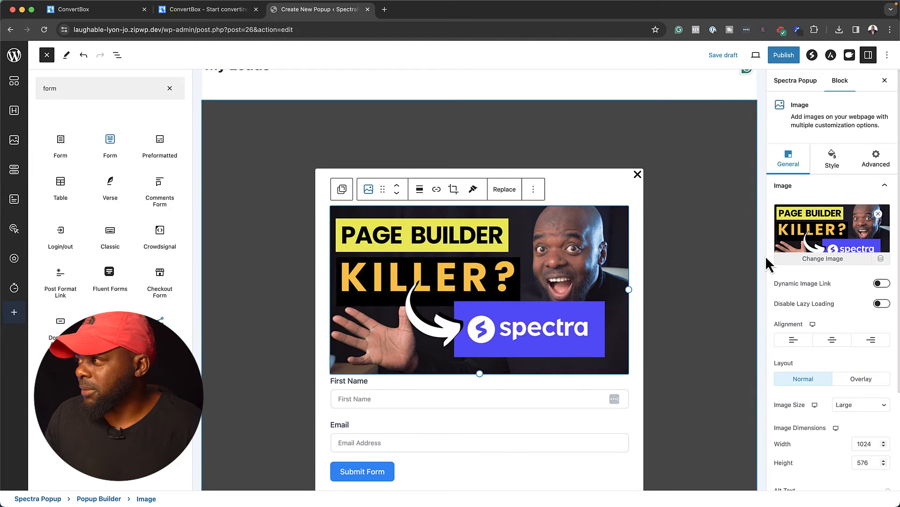
{"action": "left_click", "coordinate": [832, 158]}
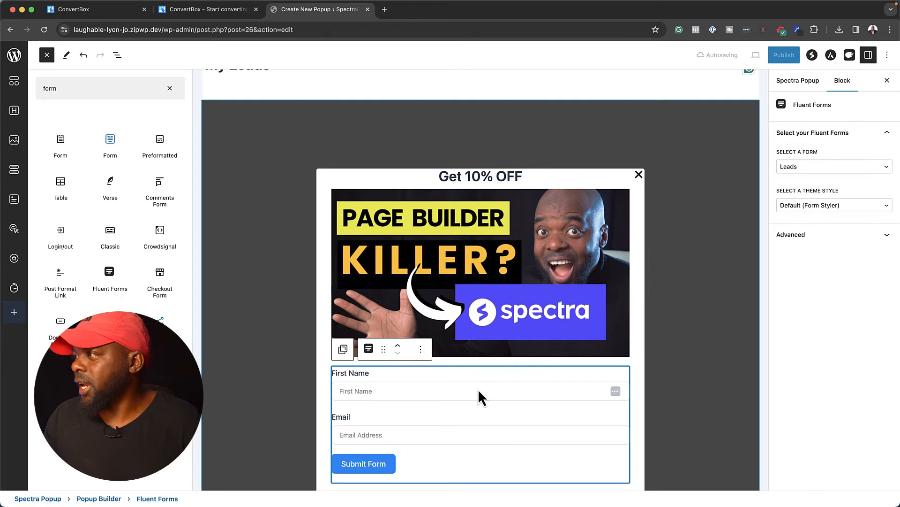
{"action": "left_click", "coordinate": [116, 56]}
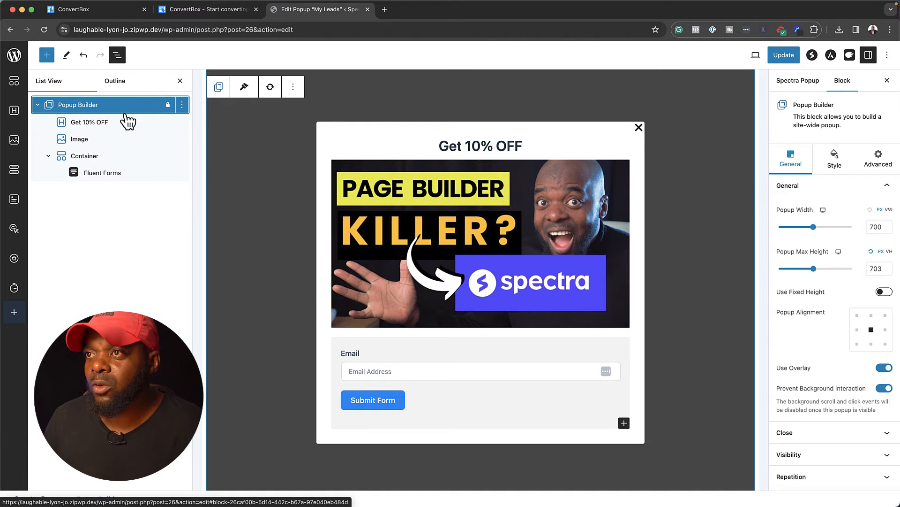
Set the popup's Visibility trigger to Exit Intent
{"action": "left_click", "coordinate": [117, 55]}
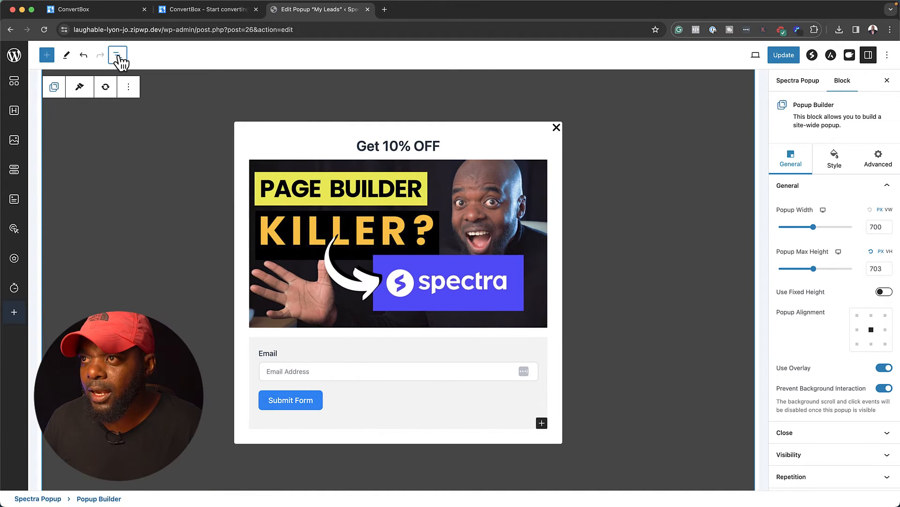
{"action": "left_click", "coordinate": [118, 56]}
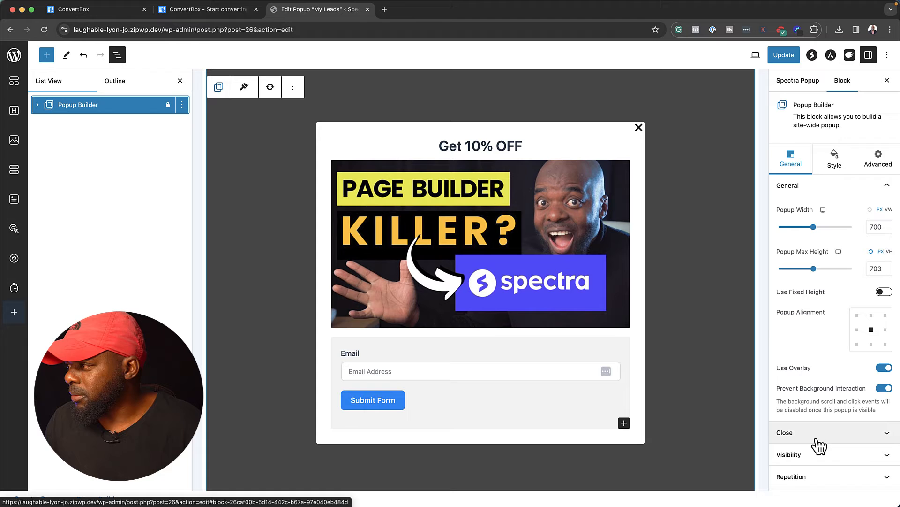
{"action": "left_click", "coordinate": [789, 453]}
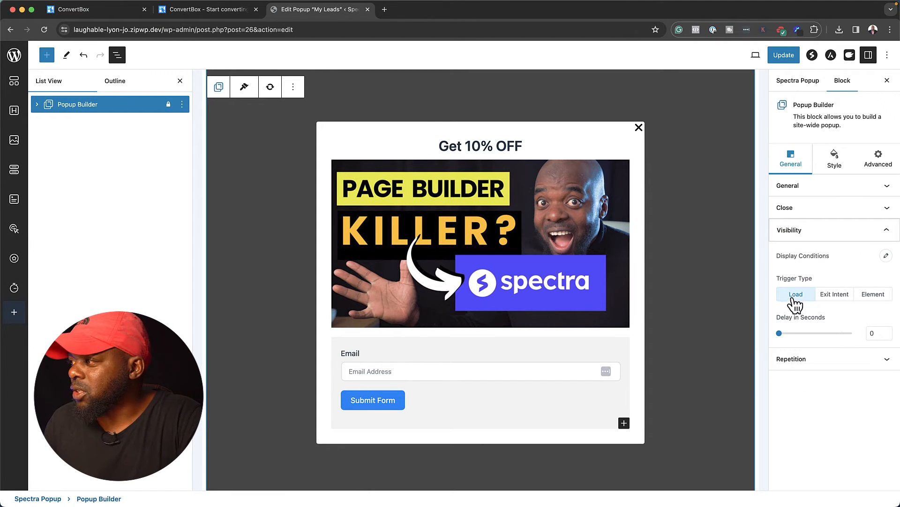
{"action": "left_click_drag", "start_coordinate": [779, 333], "coordinate": [783, 333]}
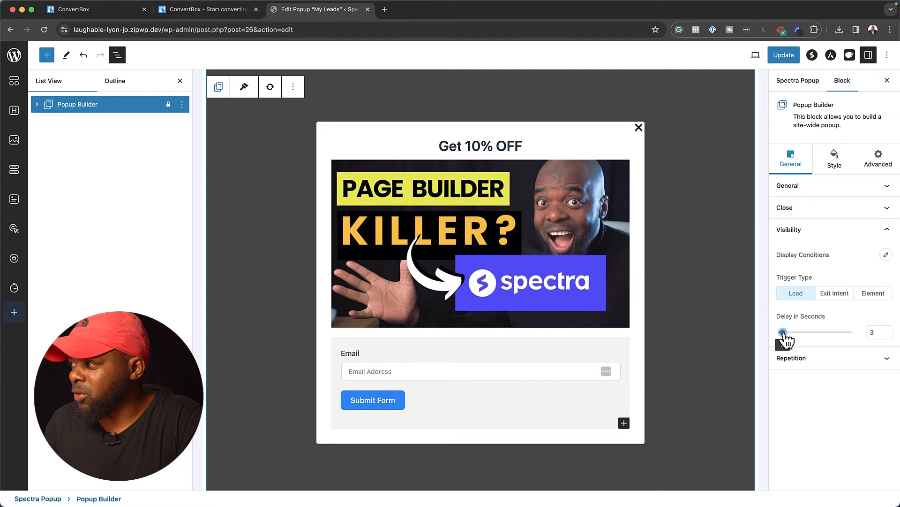
{"action": "left_click", "coordinate": [834, 293]}
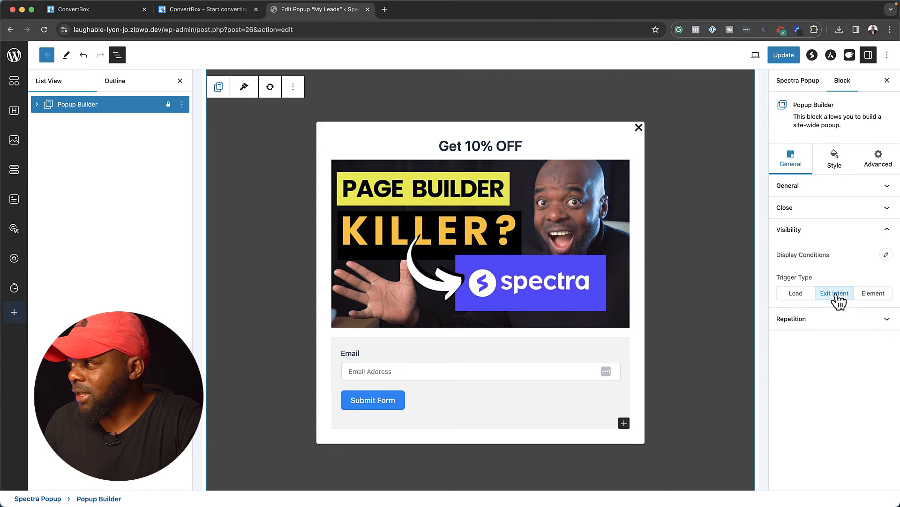
{"action": "left_click", "coordinate": [873, 293]}
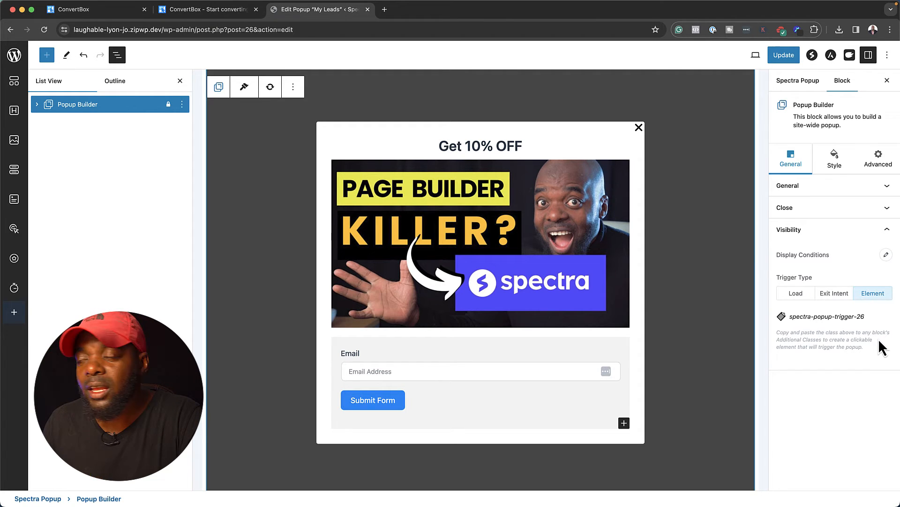
{"action": "mouse_move", "coordinate": [834, 293]}
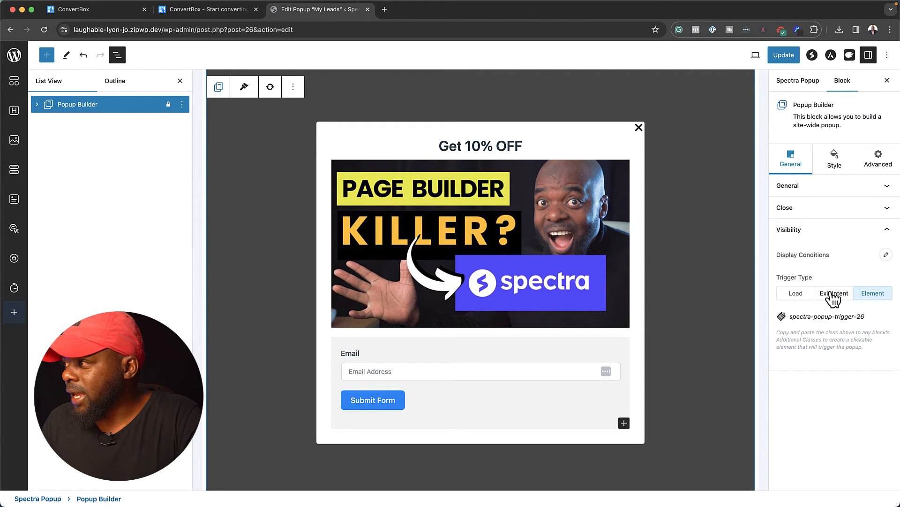
{"action": "left_click", "coordinate": [834, 292]}
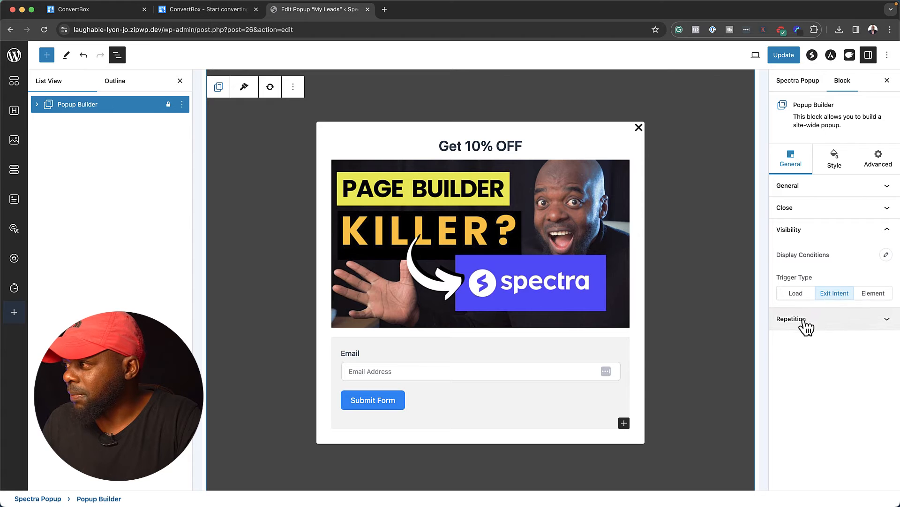
Set Repetition per Browser to 6
{"action": "left_click", "coordinate": [793, 319]}
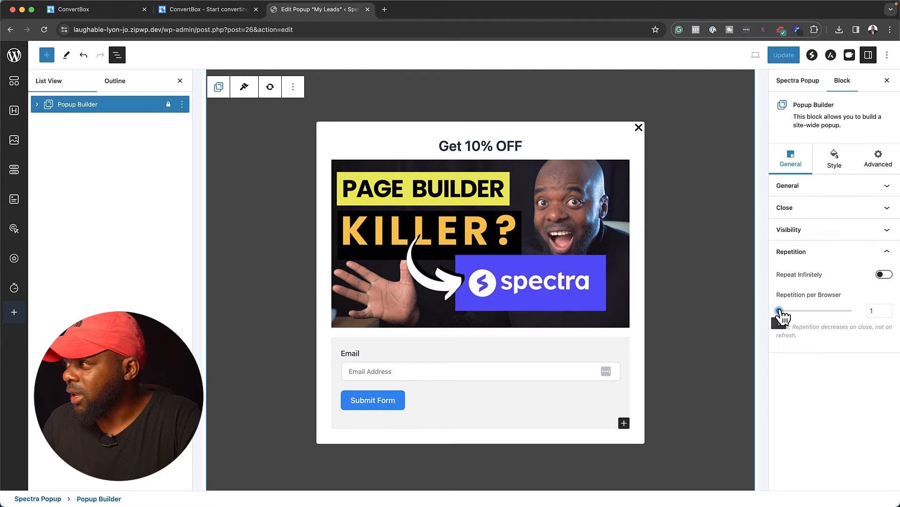
{"action": "left_click_drag", "start_coordinate": [781, 310], "coordinate": [804, 310]}
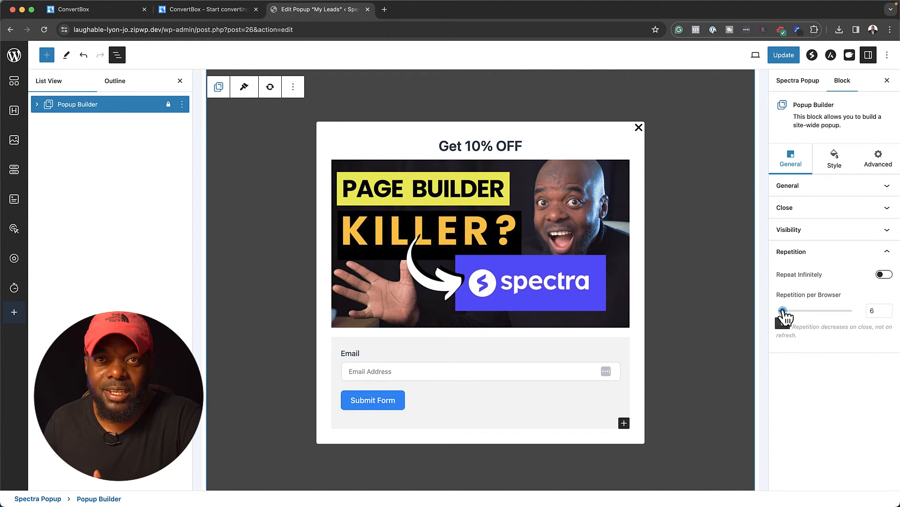
{"action": "left_click", "coordinate": [788, 186]}
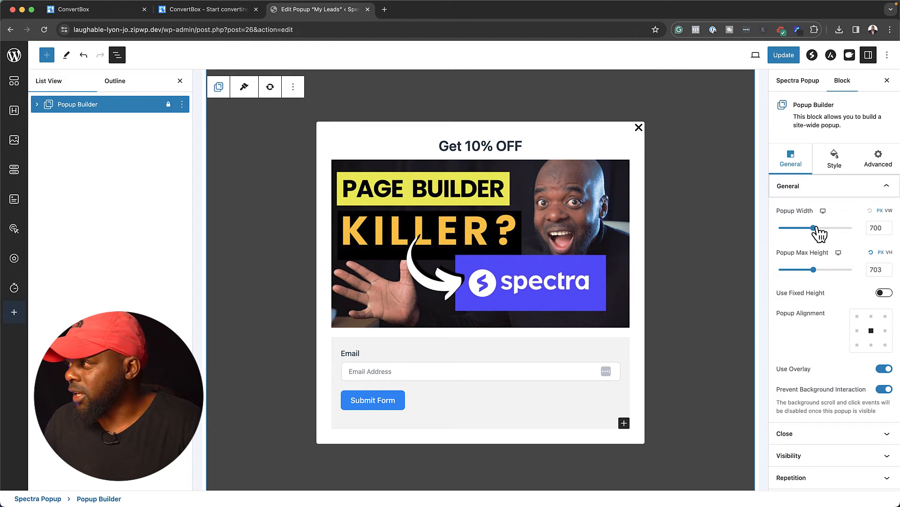
Set the popup width to 794 and maximum height to 785
{"action": "left_click_drag", "start_coordinate": [803, 228], "coordinate": [819, 227]}
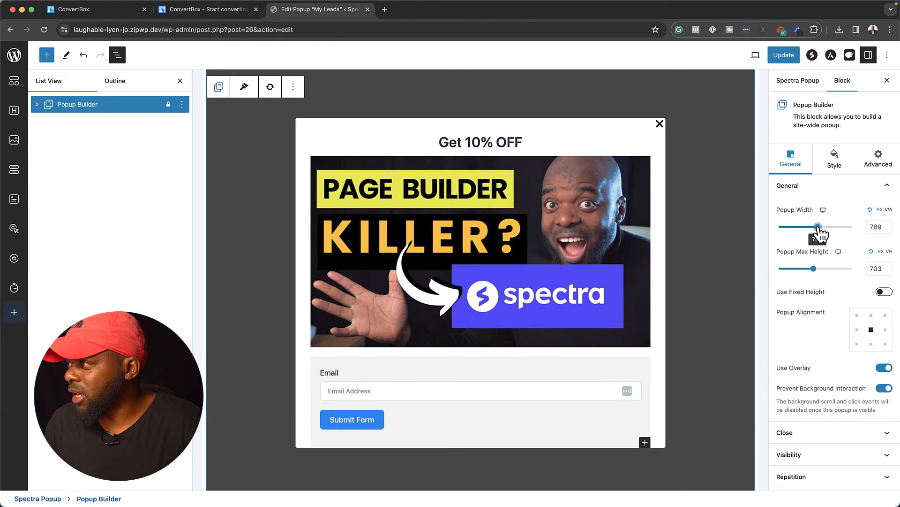
{"action": "left_click_drag", "start_coordinate": [817, 226], "coordinate": [821, 226]}
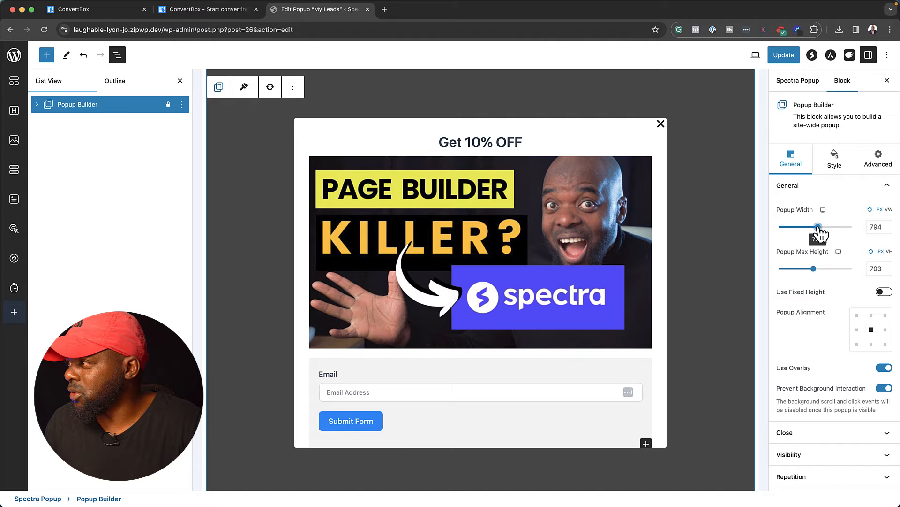
{"action": "left_click_drag", "start_coordinate": [831, 269], "coordinate": [819, 269]}
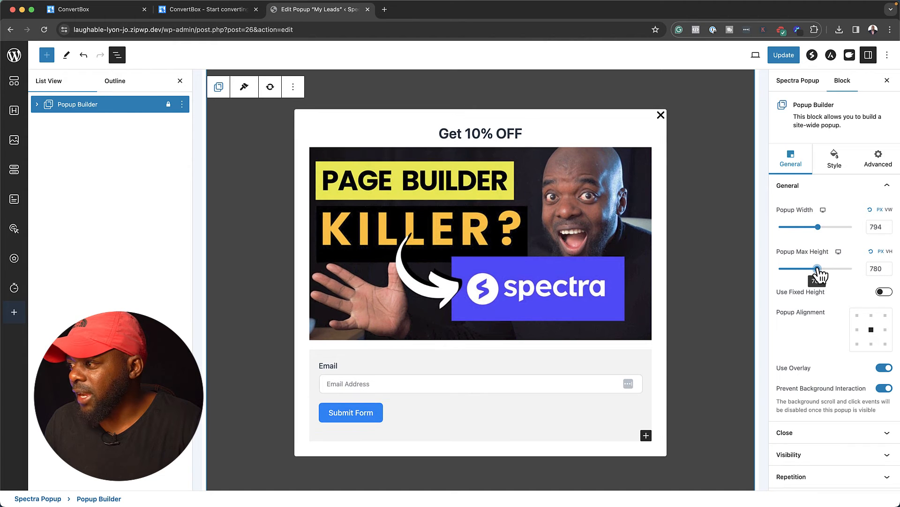
{"action": "left_click_drag", "start_coordinate": [816, 268], "coordinate": [819, 268]}
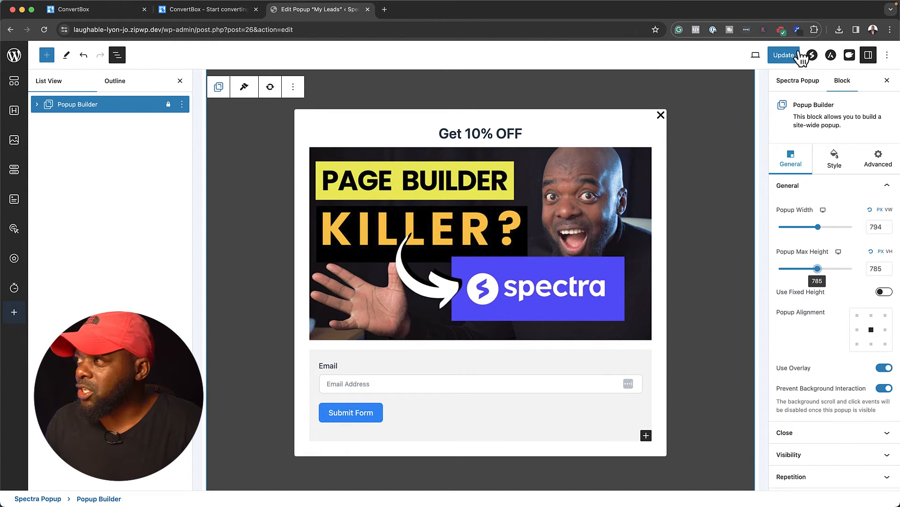
Preview the popup at Tablet size, then return to Desktop
{"action": "left_click", "coordinate": [757, 56]}
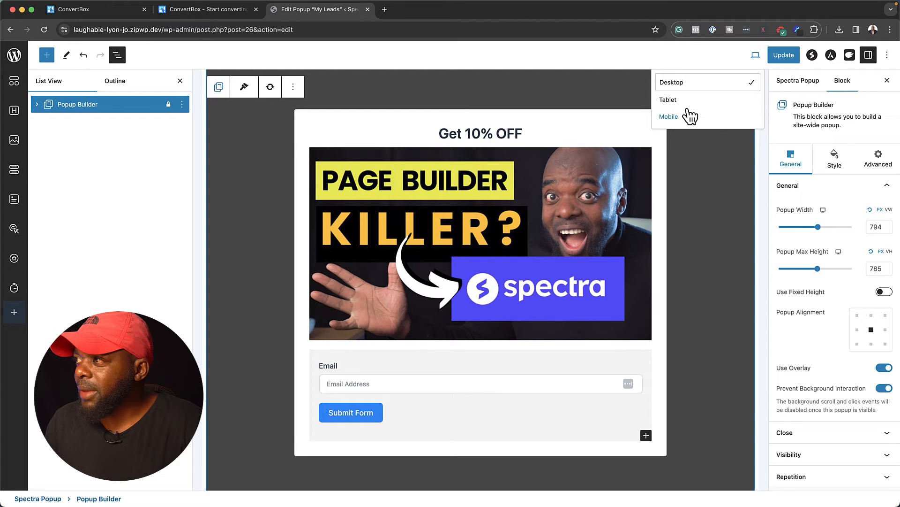
{"action": "left_click", "coordinate": [668, 116]}
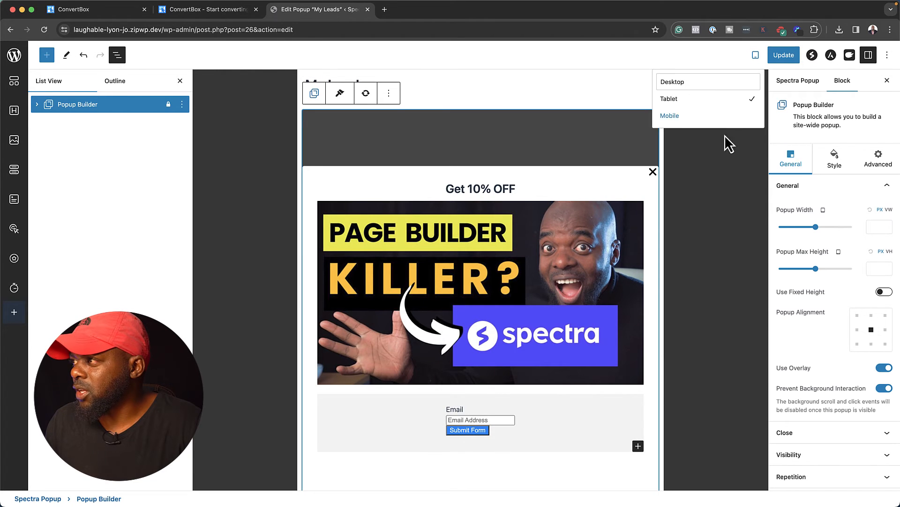
{"action": "left_click", "coordinate": [755, 55]}
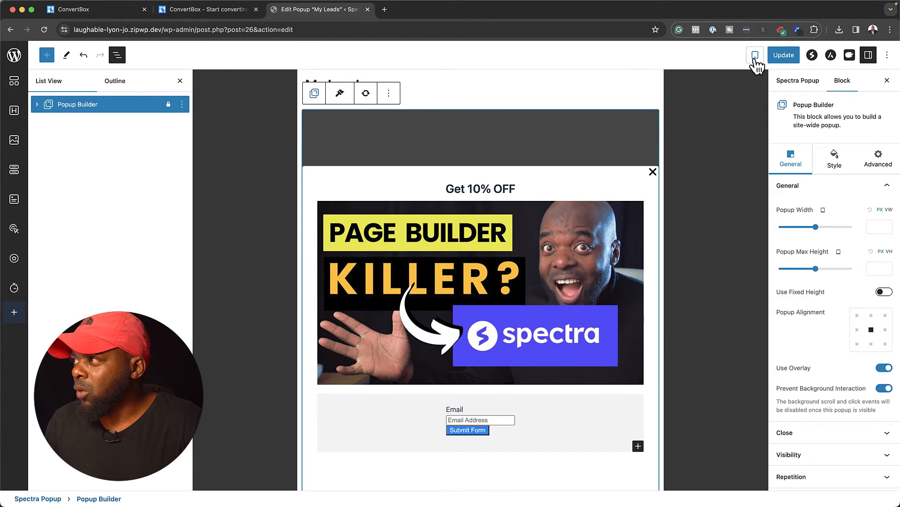
{"action": "left_click", "coordinate": [754, 55]}
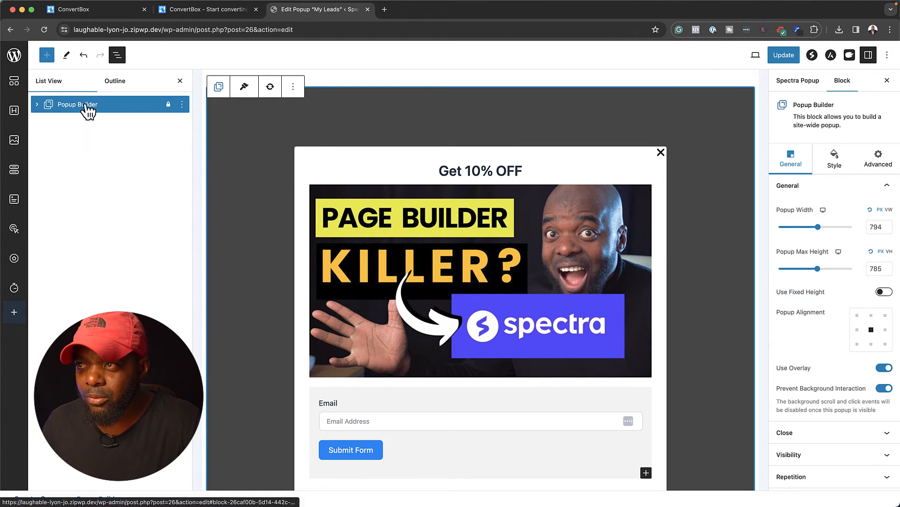
Delete the WEBSITE-7 thumbnail image block from the popup and bring up the block inserter
{"action": "left_click", "coordinate": [480, 282]}
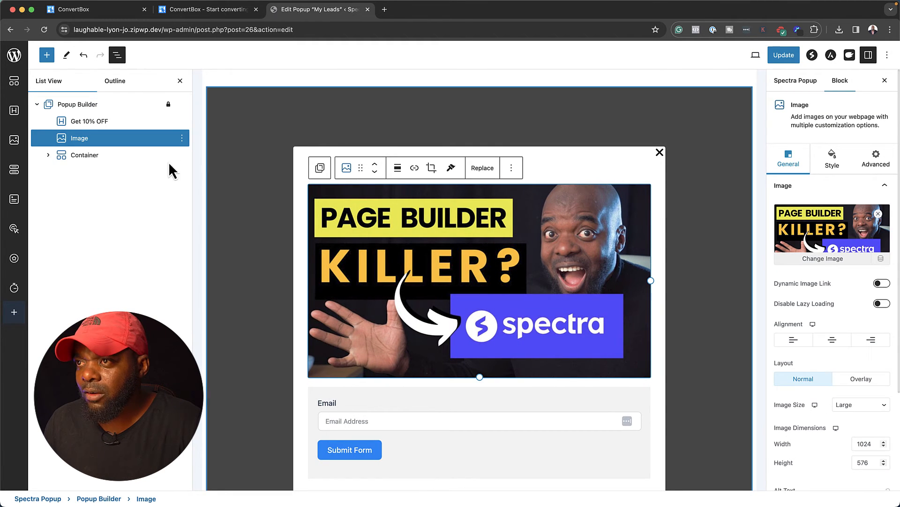
{"action": "left_click", "coordinate": [511, 167]}
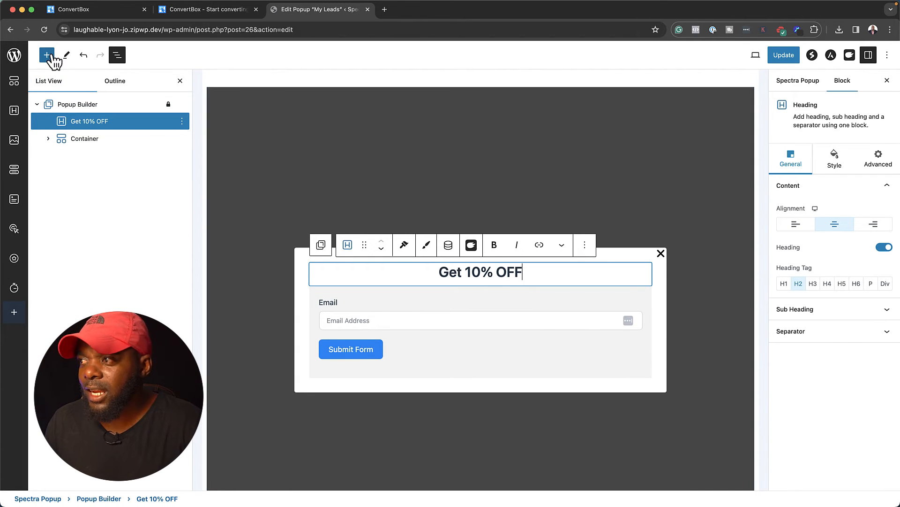
{"action": "left_click", "coordinate": [47, 56]}
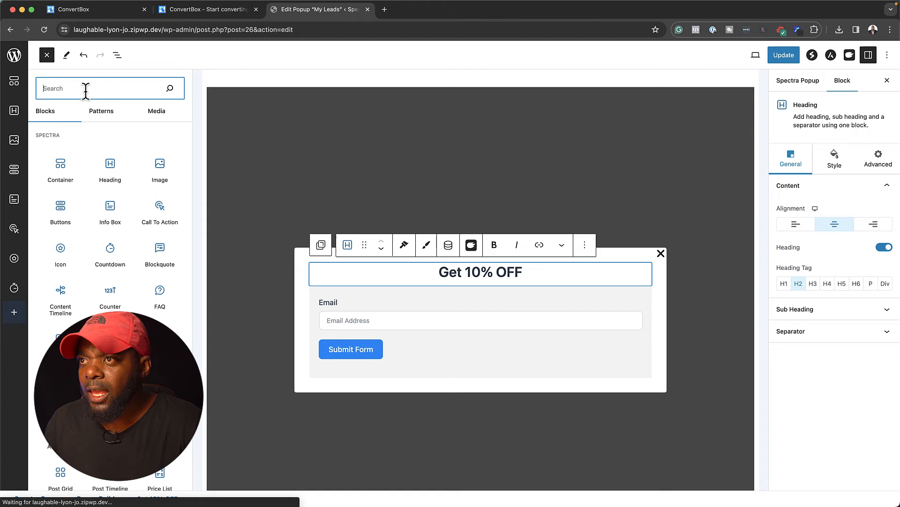
{"action": "mouse_move", "coordinate": [110, 253]}
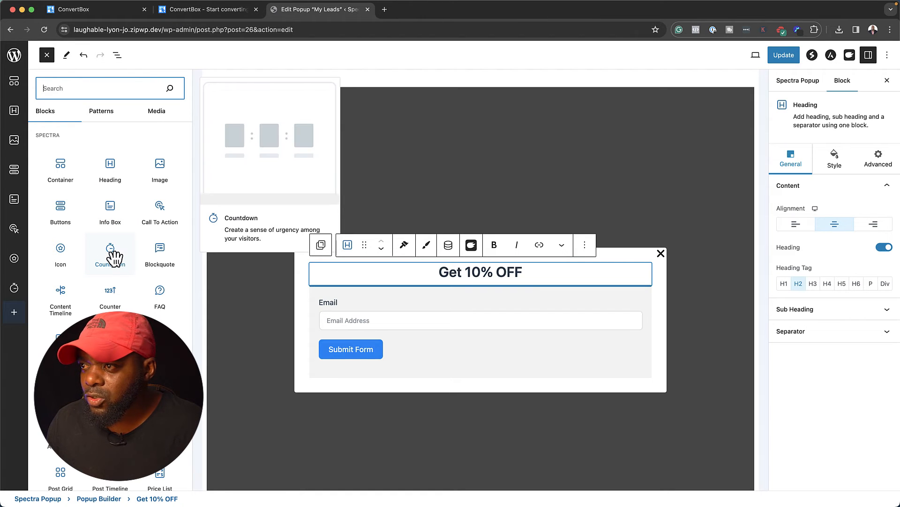
Insert a Countdown block under the Get 10% OFF heading, set to an Evergreen timer
{"action": "left_click", "coordinate": [110, 250]}
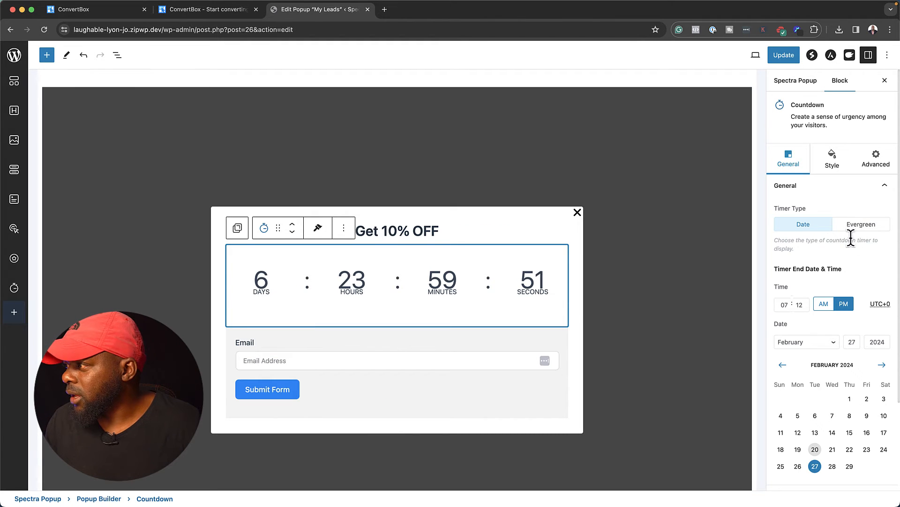
{"action": "left_click", "coordinate": [861, 218]}
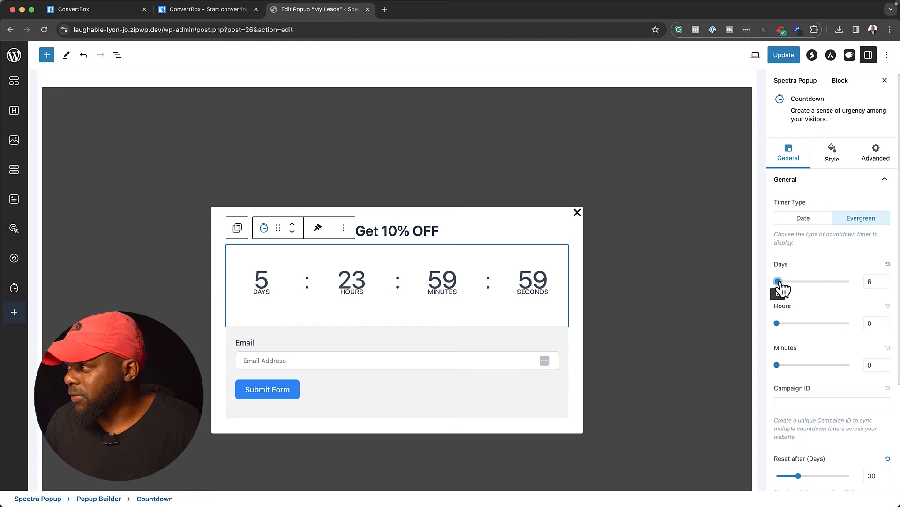
{"action": "left_click", "coordinate": [831, 153]}
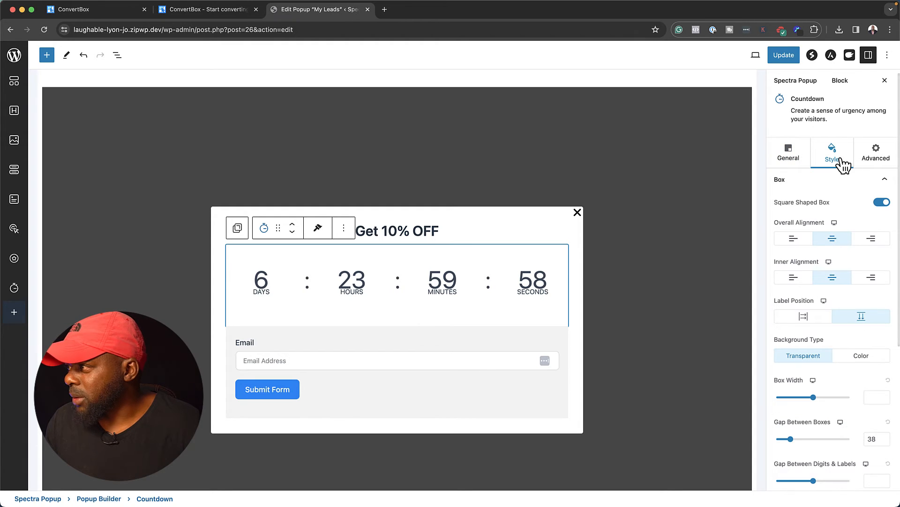
{"action": "scroll", "scroll_direction": "down", "scroll_amount": 3}
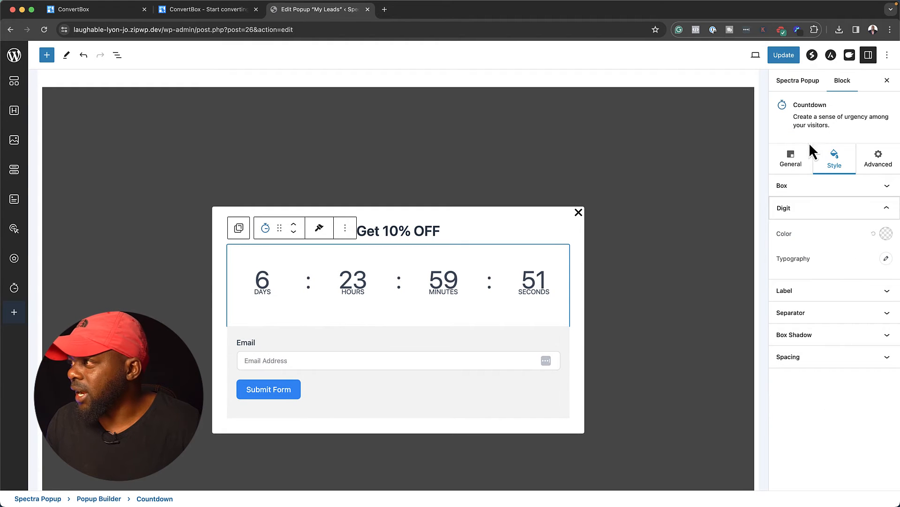
{"action": "left_click", "coordinate": [791, 159]}
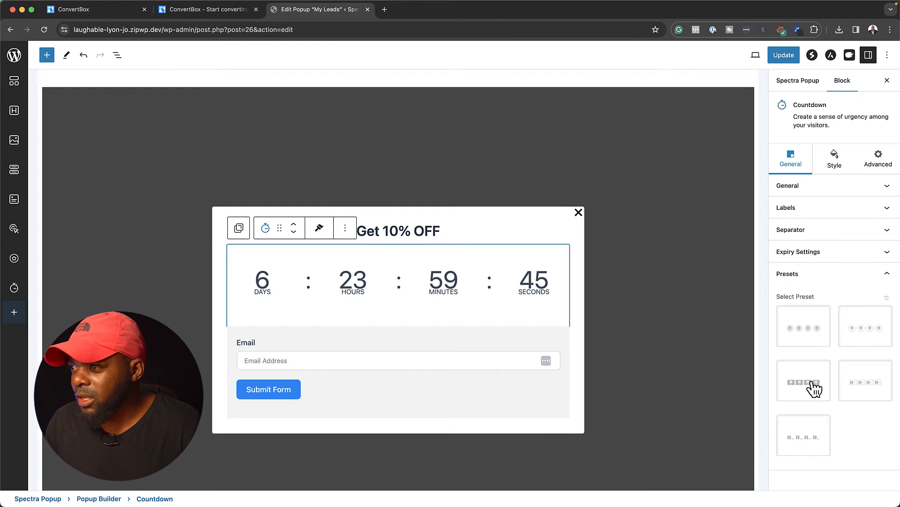
Apply the dark box preset to the countdown after trying the circle presets
{"action": "left_click", "coordinate": [803, 325]}
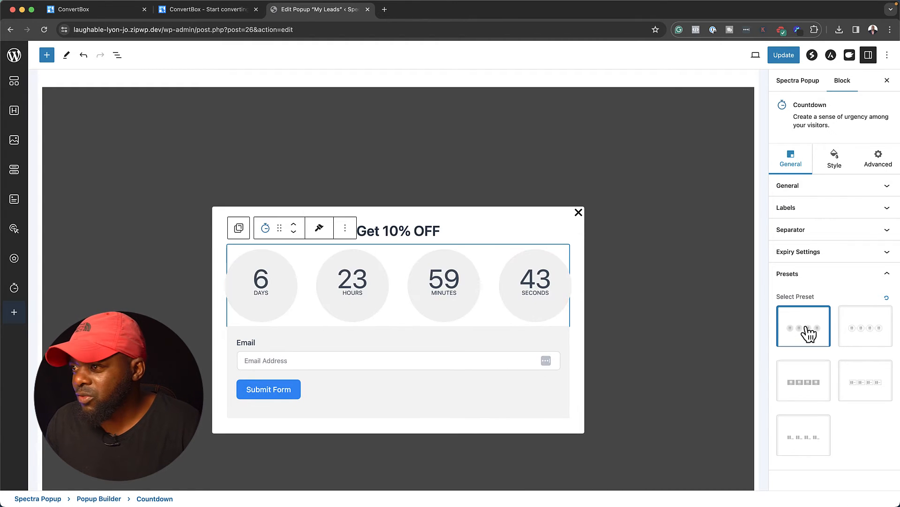
{"action": "left_click", "coordinate": [865, 326]}
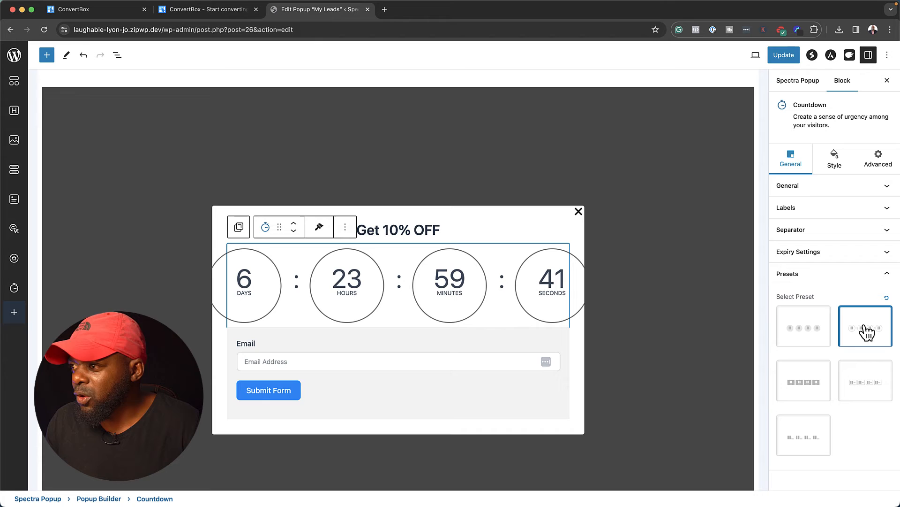
{"action": "left_click", "coordinate": [803, 381]}
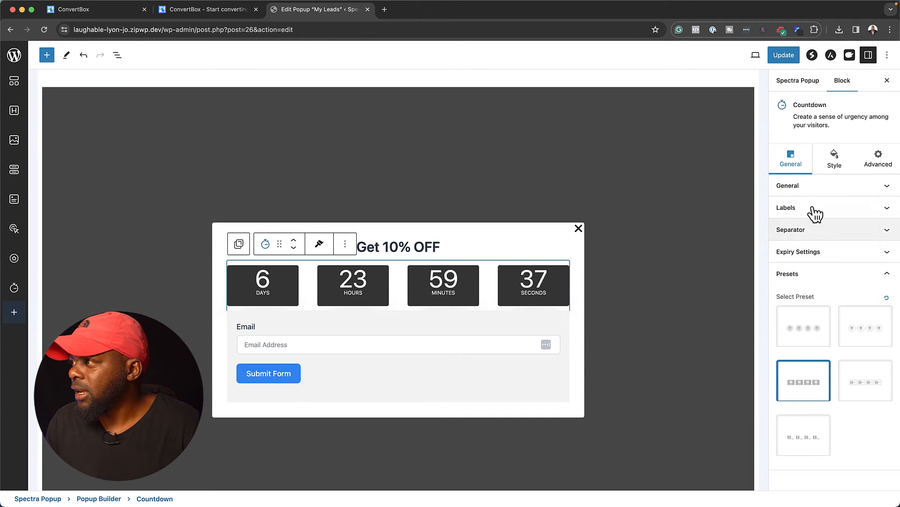
Set the countdown Box Width to 100 in the Style settings
{"action": "left_click", "coordinate": [835, 158]}
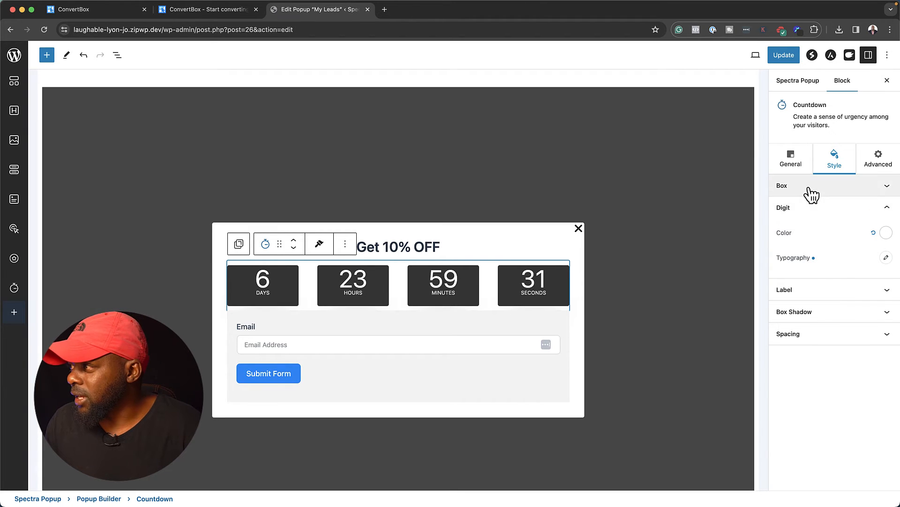
{"action": "left_click", "coordinate": [782, 186]}
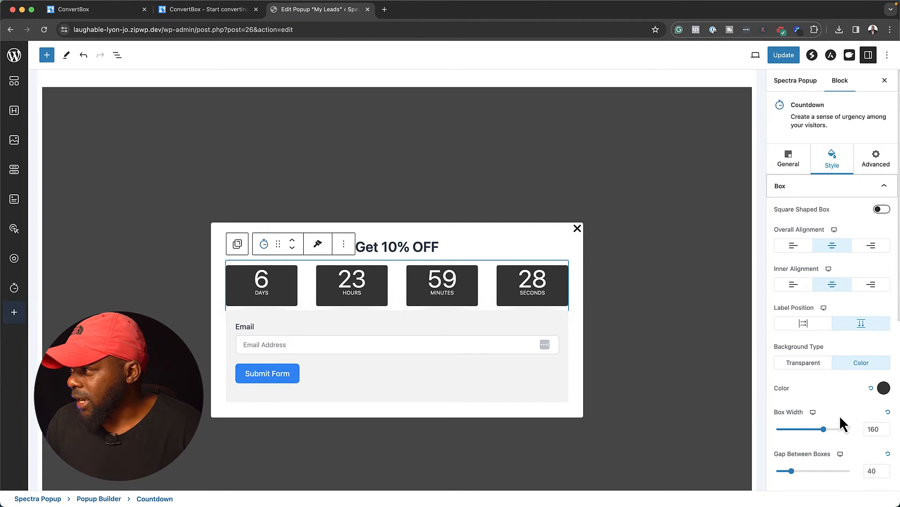
{"action": "left_click_drag", "start_coordinate": [823, 429], "coordinate": [814, 428]}
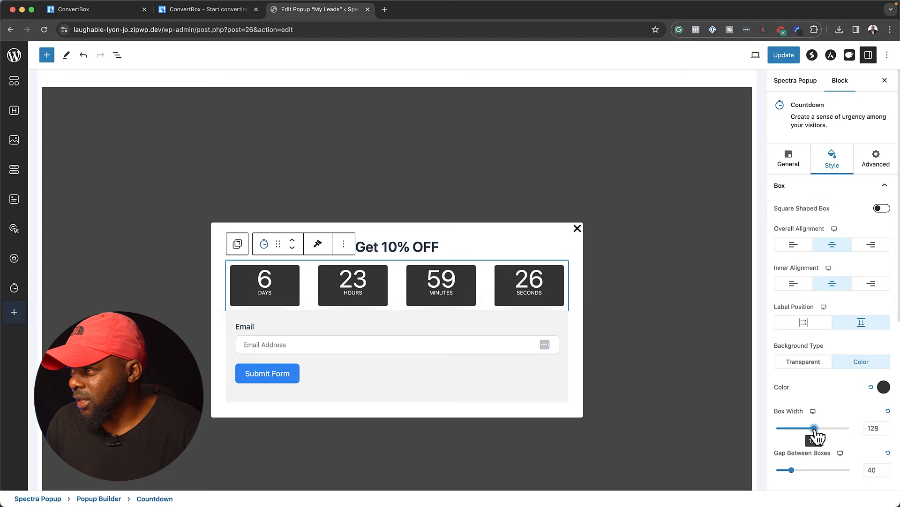
{"action": "left_click_drag", "start_coordinate": [813, 428], "coordinate": [808, 428]}
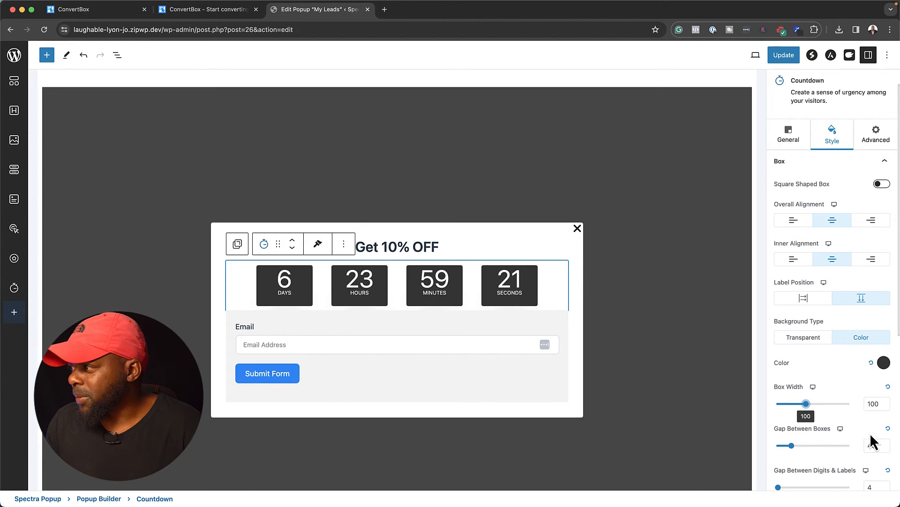
Reduce the countdown digit font size to 45
{"action": "scroll", "scroll_direction": "down", "scroll_amount": 3}
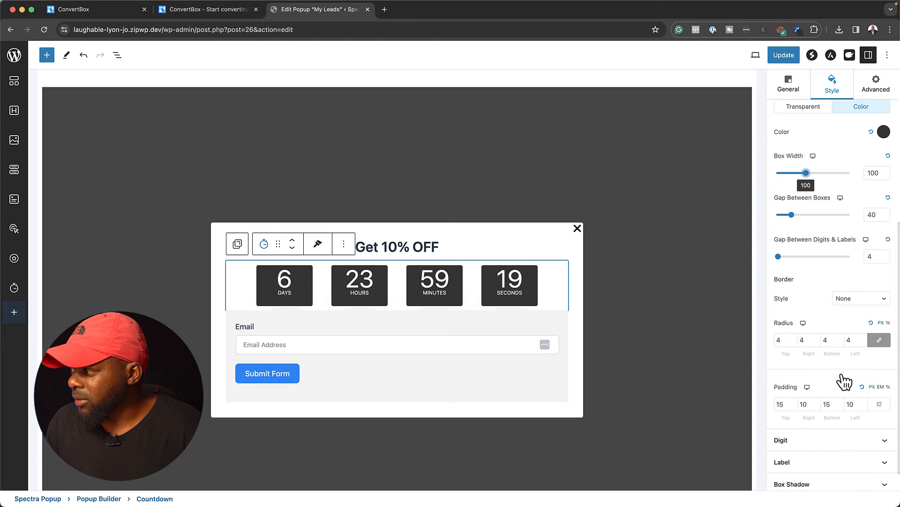
{"action": "scroll", "scroll_direction": "down", "scroll_amount": 3}
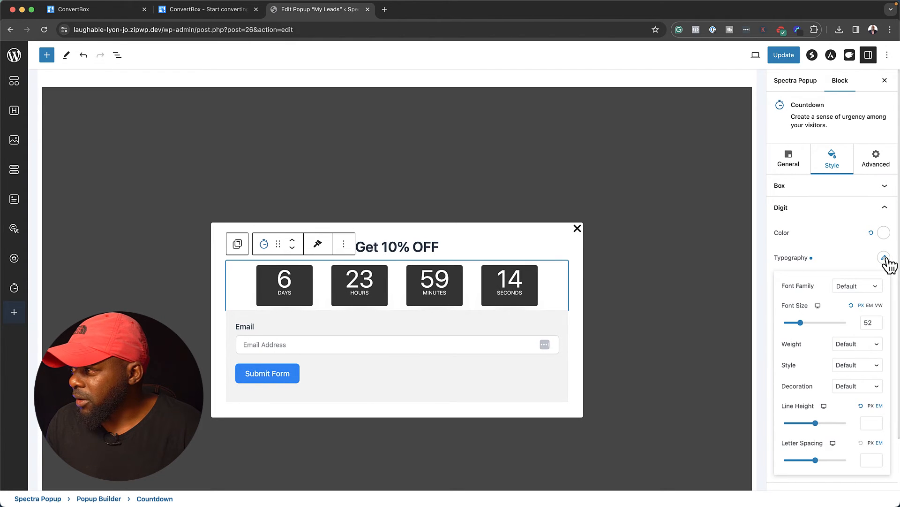
{"action": "left_click_drag", "start_coordinate": [810, 322], "coordinate": [798, 322]}
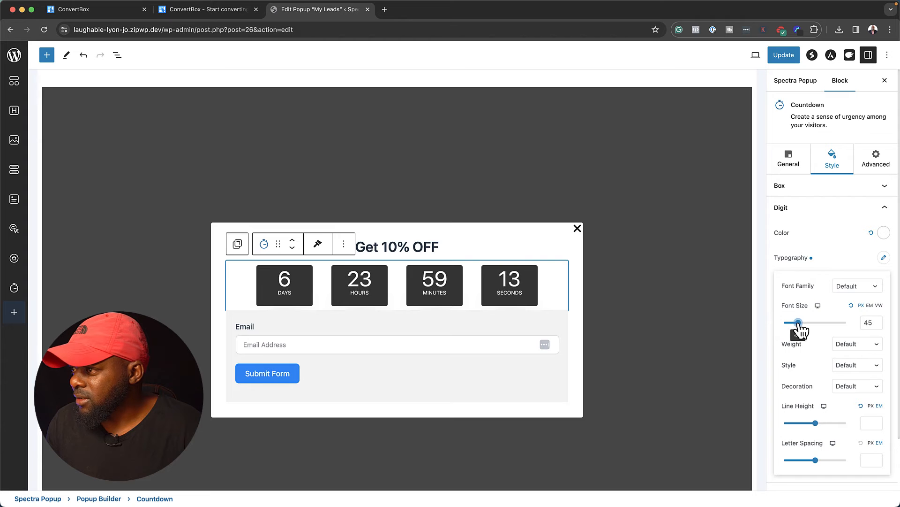
{"action": "left_click_drag", "start_coordinate": [798, 322], "coordinate": [795, 322]}
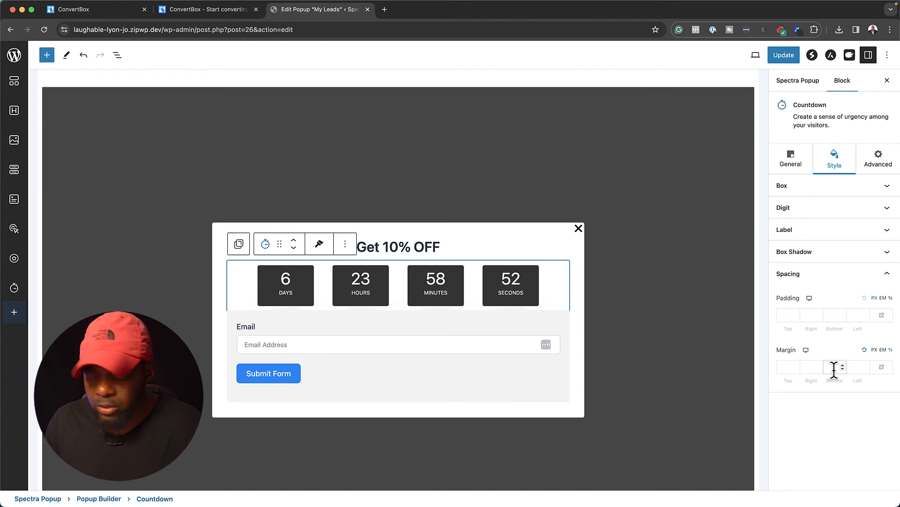
Give the Countdown block a bottom margin of 2
{"action": "type", "text": "2"}
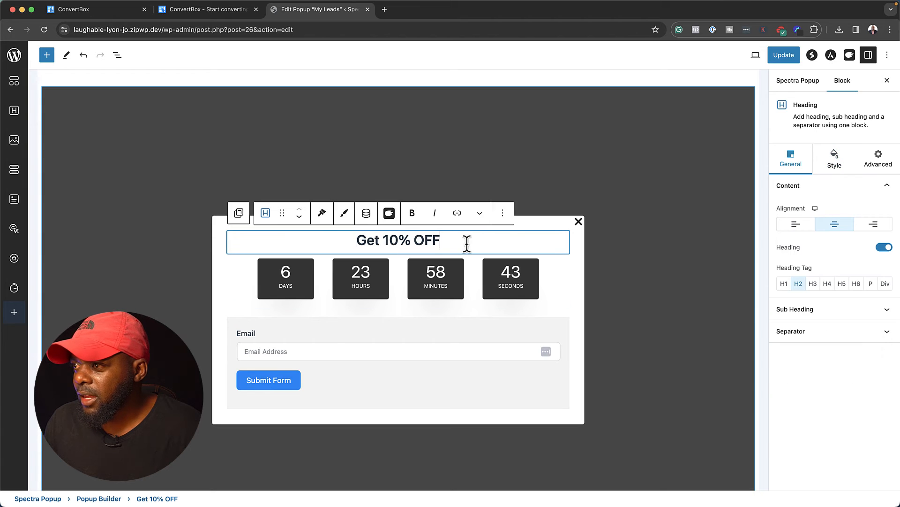
Add a paragraph block and center its Lorem ipsum description text
{"action": "left_click", "coordinate": [46, 55]}
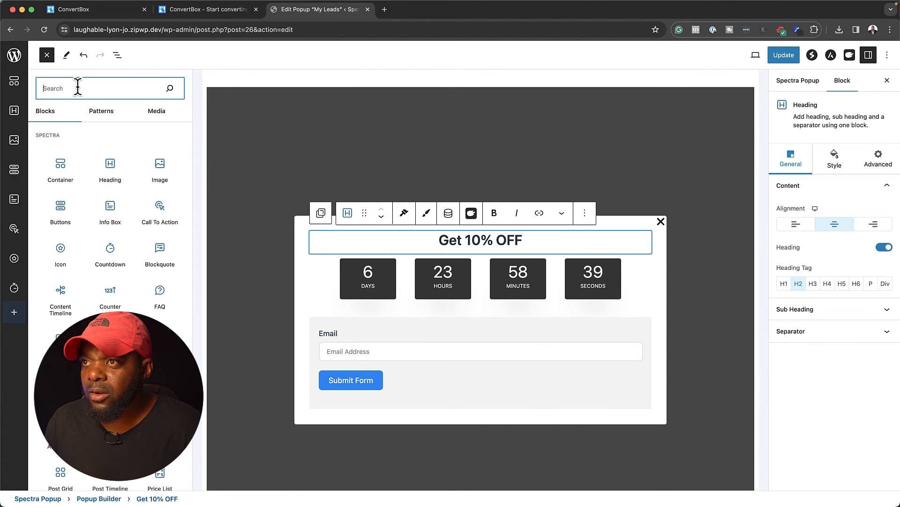
{"action": "type", "text": "para"}
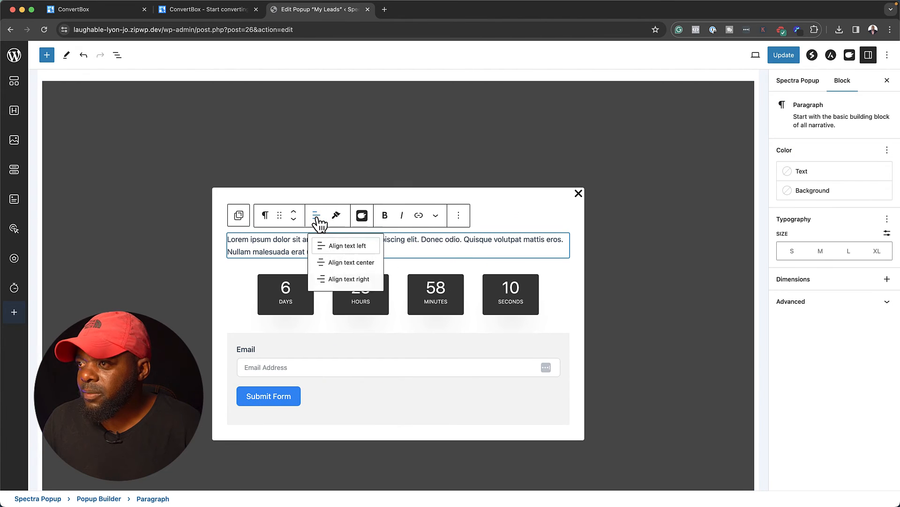
{"action": "left_click", "coordinate": [345, 262]}
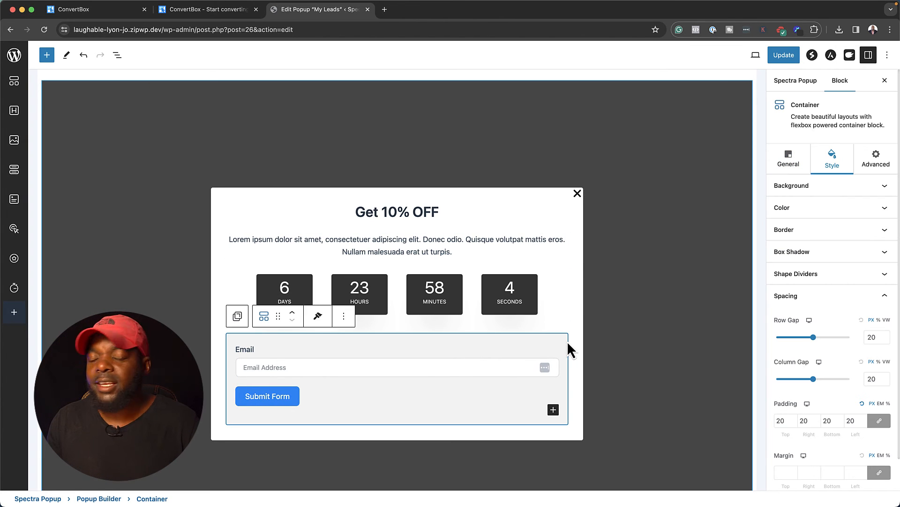
{"action": "mouse_move", "coordinate": [589, 296]}
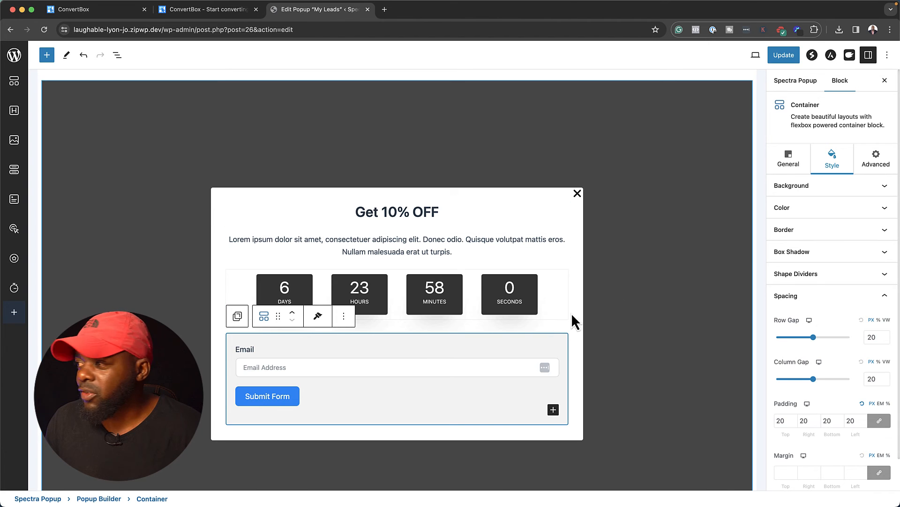
Select the Popup Builder block, turn on Hide on Mobile, and review its style settings
{"action": "left_click", "coordinate": [117, 55]}
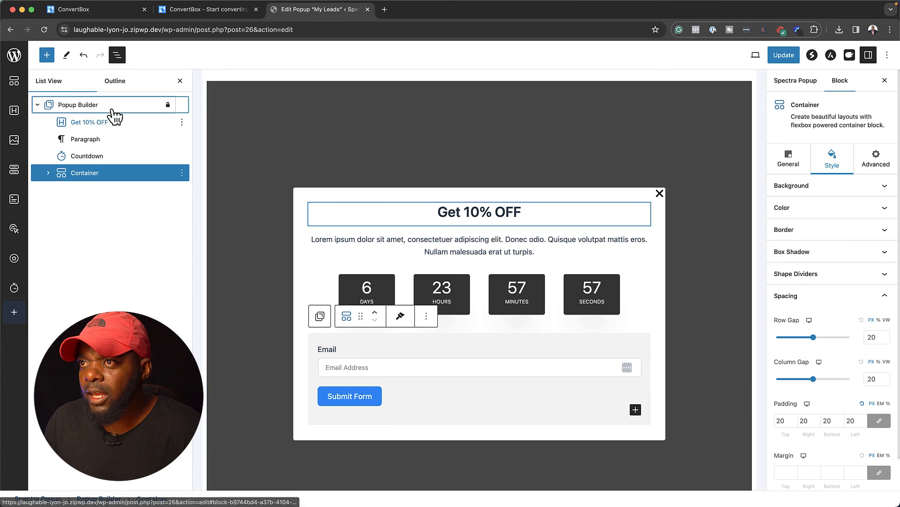
{"action": "left_click", "coordinate": [78, 104]}
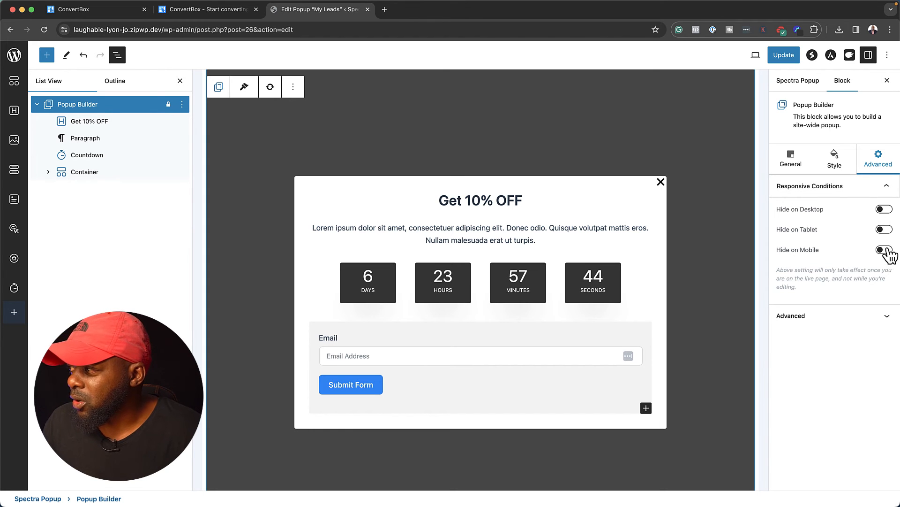
{"action": "left_click", "coordinate": [884, 248]}
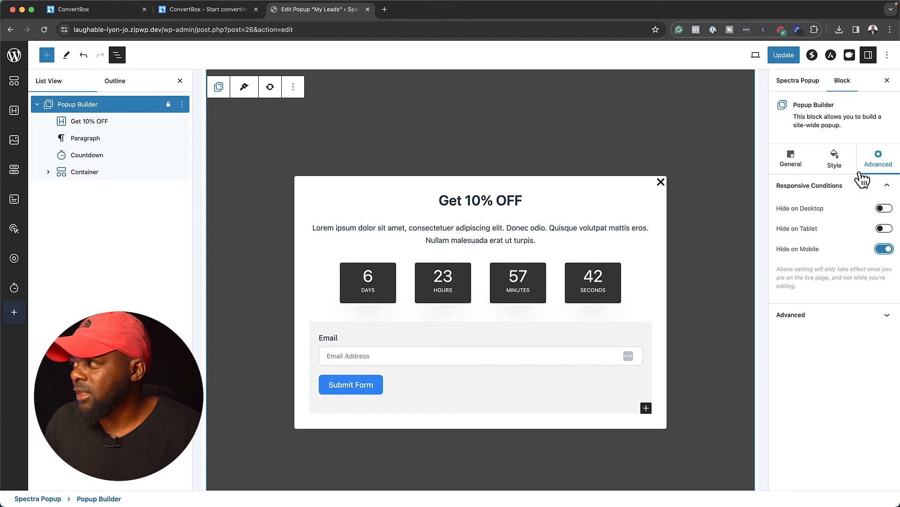
{"action": "left_click", "coordinate": [834, 159]}
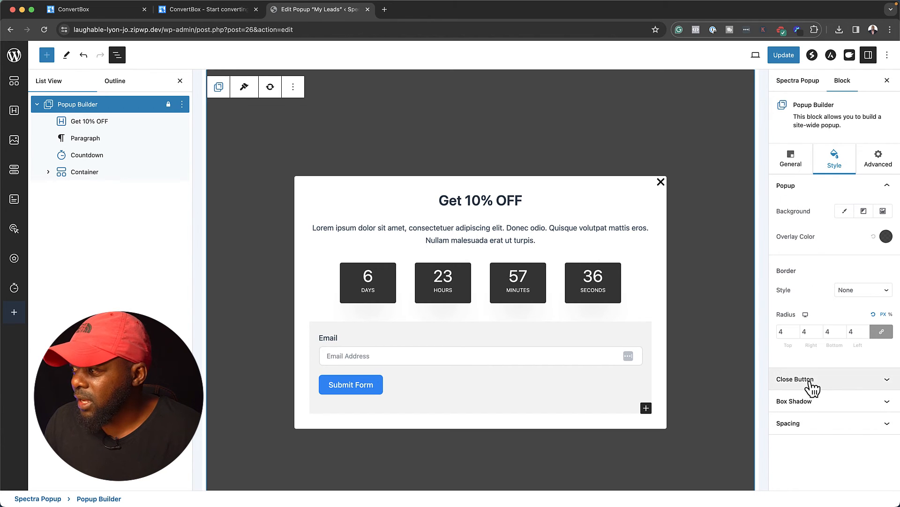
{"action": "left_click", "coordinate": [796, 378]}
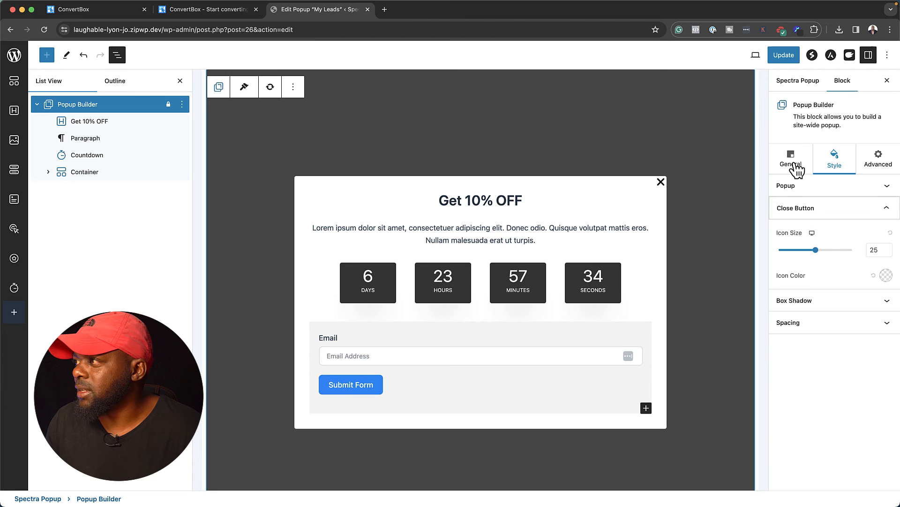
{"action": "left_click", "coordinate": [791, 159]}
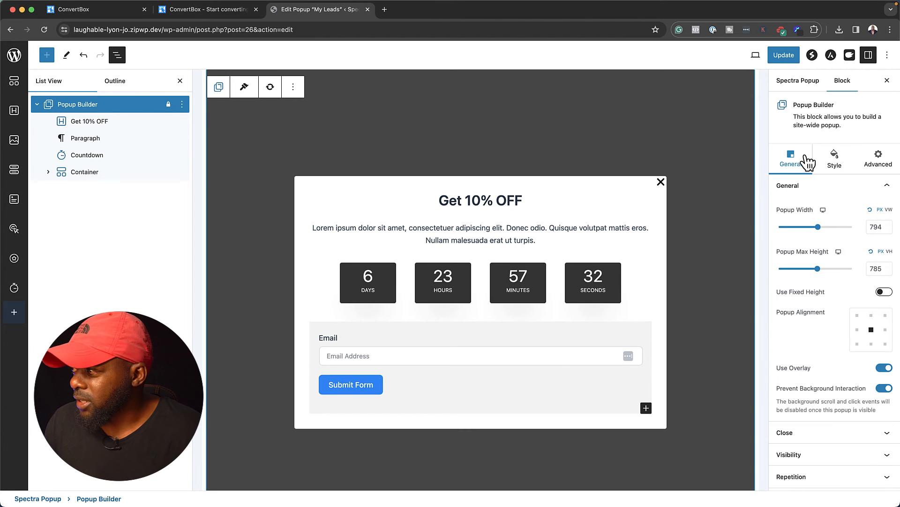
{"action": "mouse_move", "coordinate": [849, 427]}
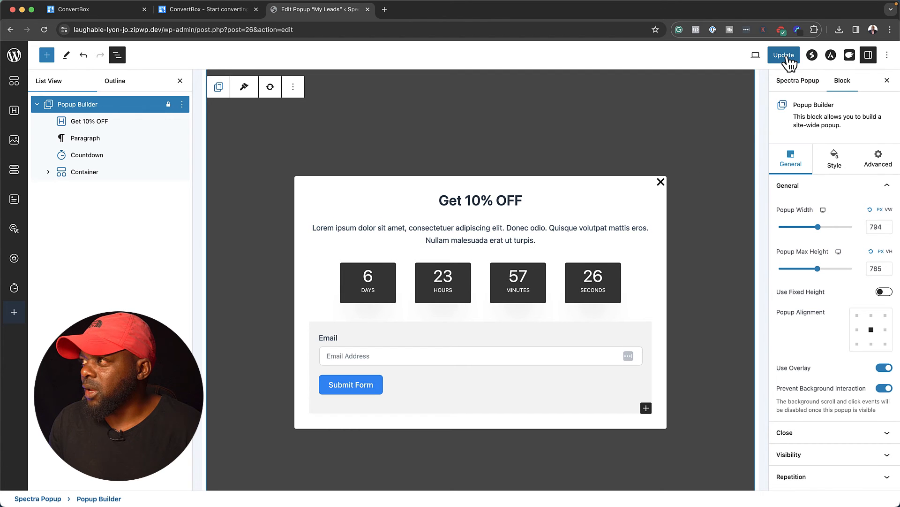
Update the popup and reopen My Leads for editing from the Popup Builder list
{"action": "left_click", "coordinate": [783, 55]}
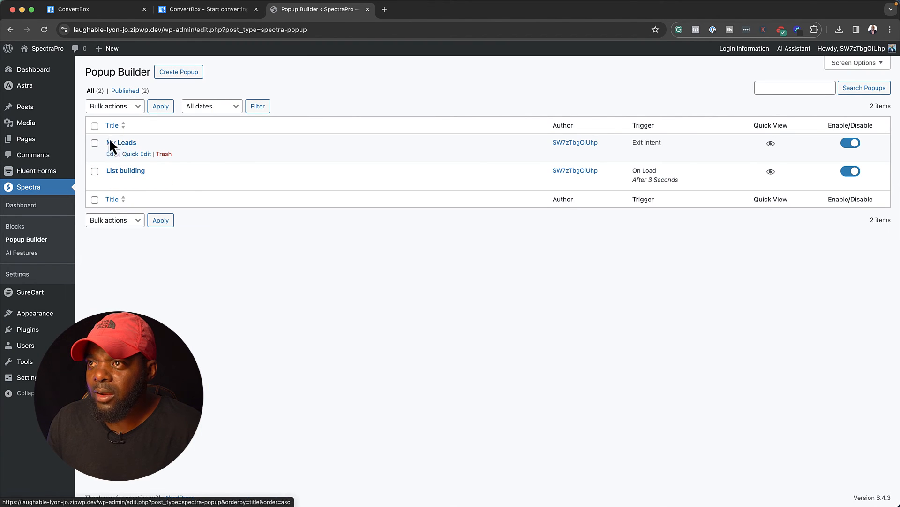
{"action": "left_click", "coordinate": [113, 153]}
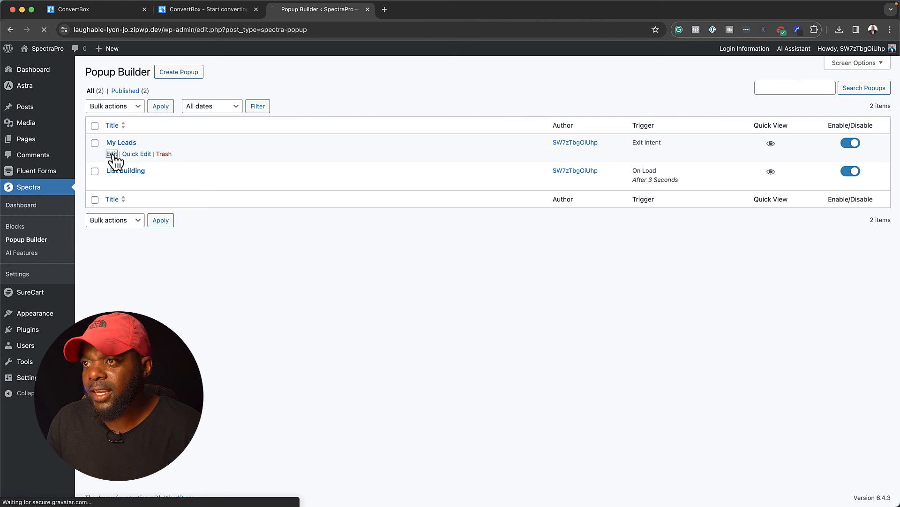
{"action": "left_click", "coordinate": [113, 153]}
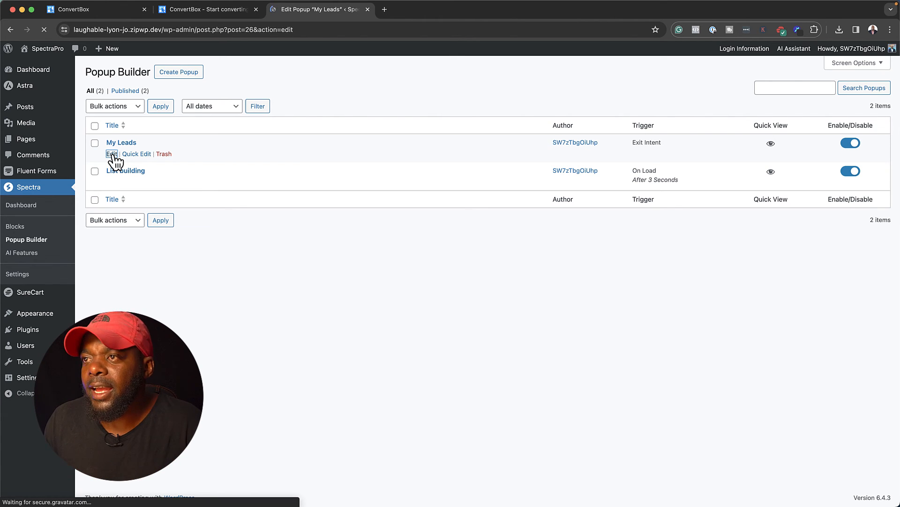
{"action": "left_click", "coordinate": [112, 154]}
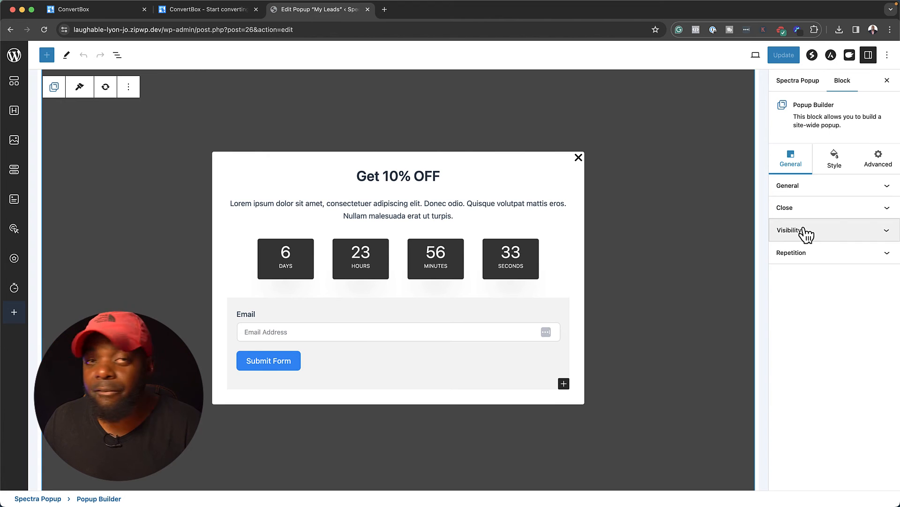
Expand Visibility and open the Display Conditions dialog for My Leads
{"action": "left_click", "coordinate": [790, 229]}
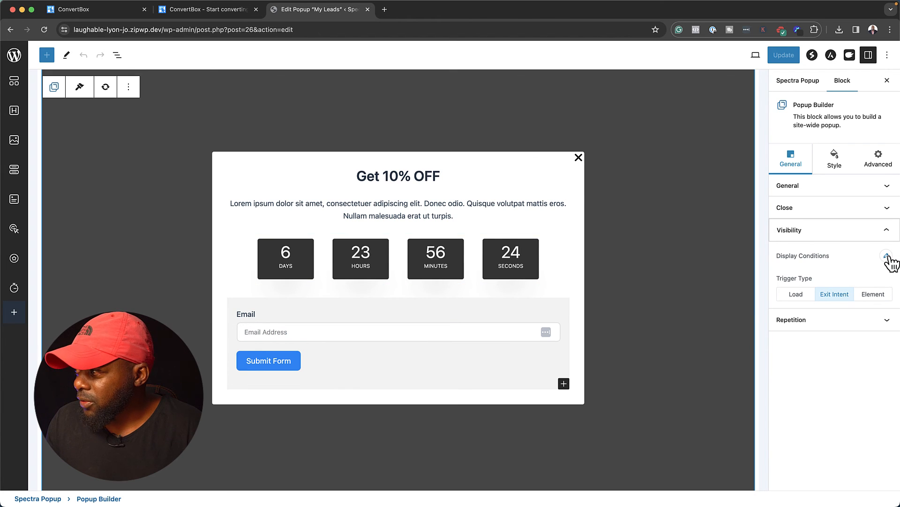
{"action": "left_click", "coordinate": [886, 256]}
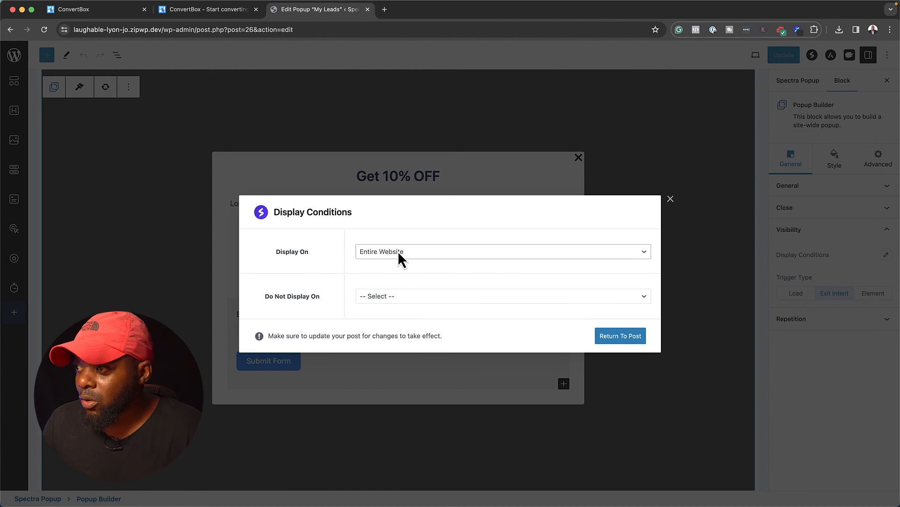
{"action": "left_click", "coordinate": [501, 251]}
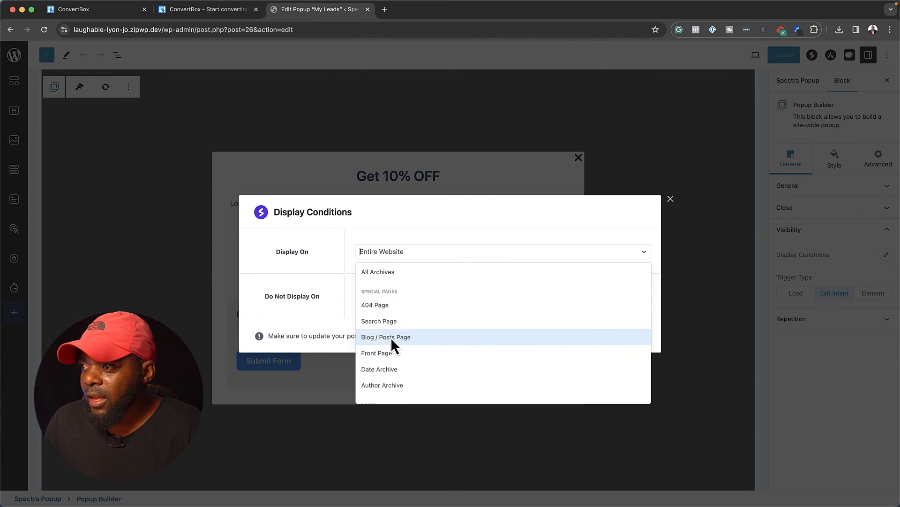
{"action": "scroll", "scroll_direction": "down", "scroll_amount": 3}
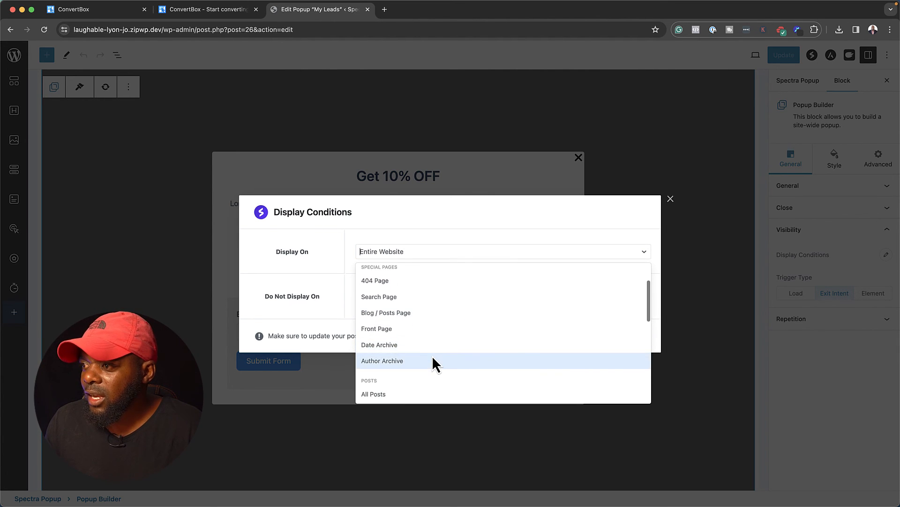
{"action": "scroll", "scroll_direction": "down", "scroll_amount": 3}
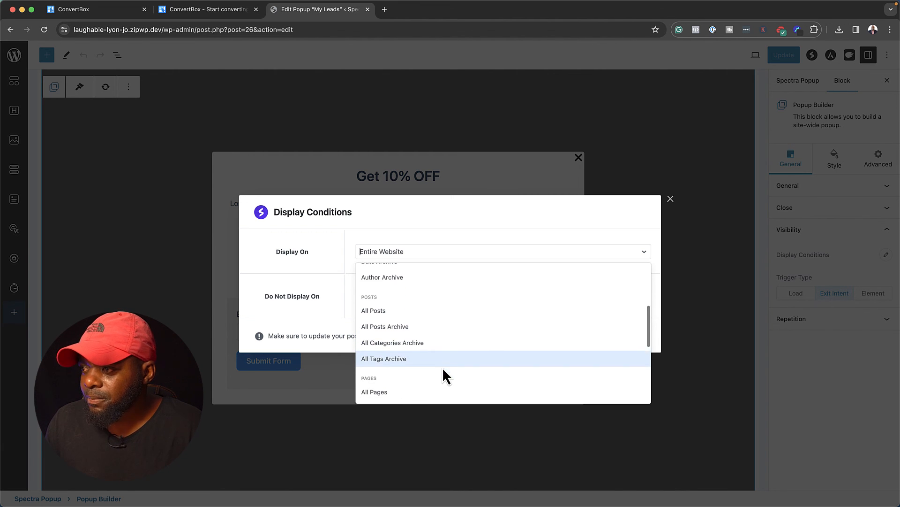
{"action": "scroll", "scroll_direction": "down", "scroll_amount": 3}
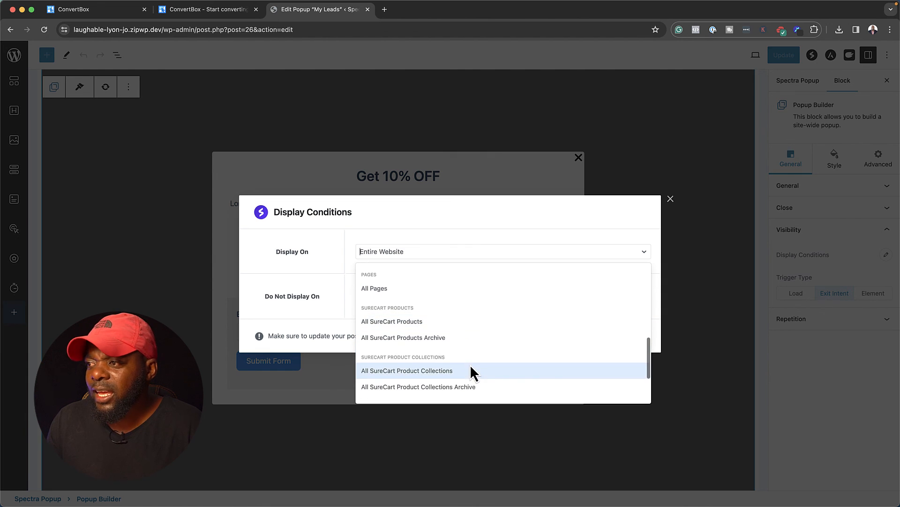
{"action": "scroll", "scroll_direction": "down", "scroll_amount": 3}
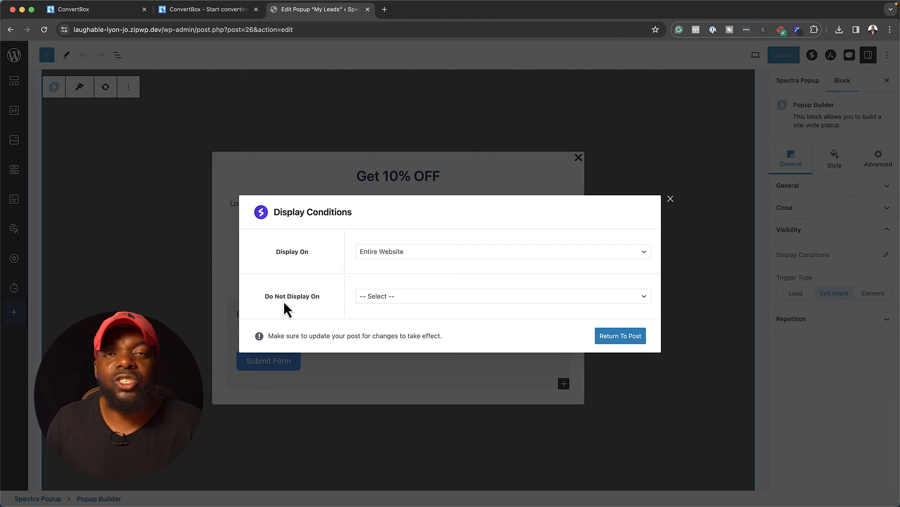
Exclude the 404 Page and Search Page under Do Not Display On, then return to the post
{"action": "left_click", "coordinate": [501, 295]}
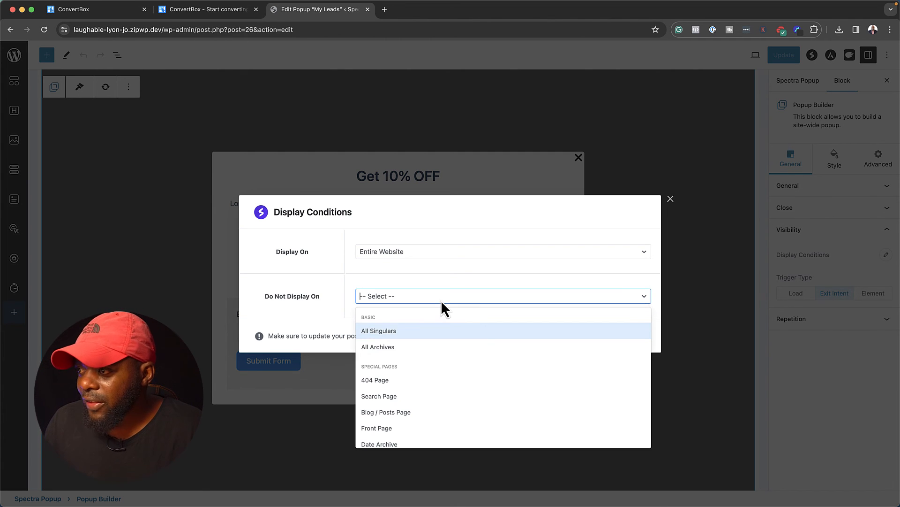
{"action": "mouse_move", "coordinate": [402, 384]}
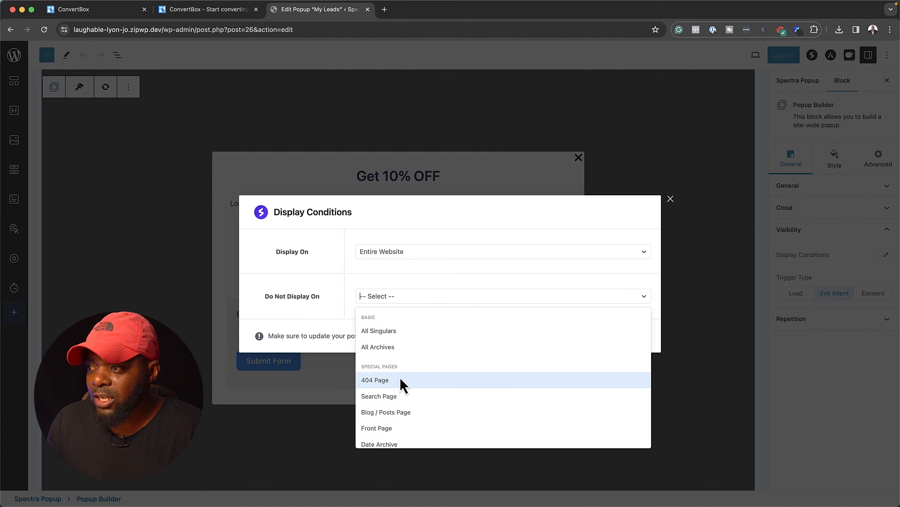
{"action": "left_click", "coordinate": [375, 379]}
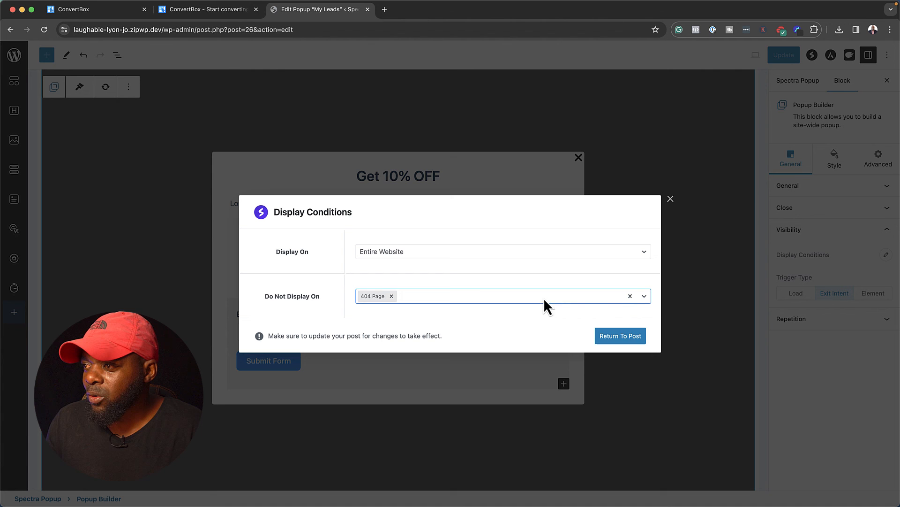
{"action": "left_click", "coordinate": [502, 296]}
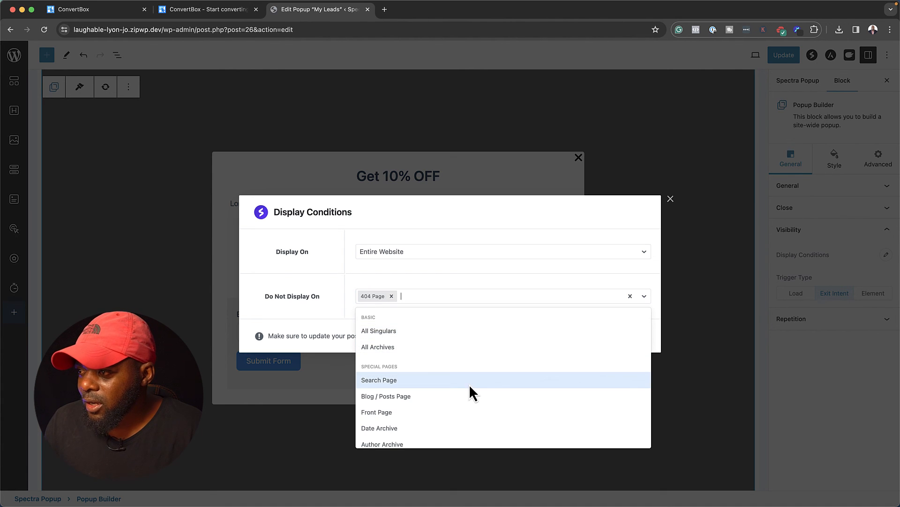
{"action": "left_click", "coordinate": [379, 380]}
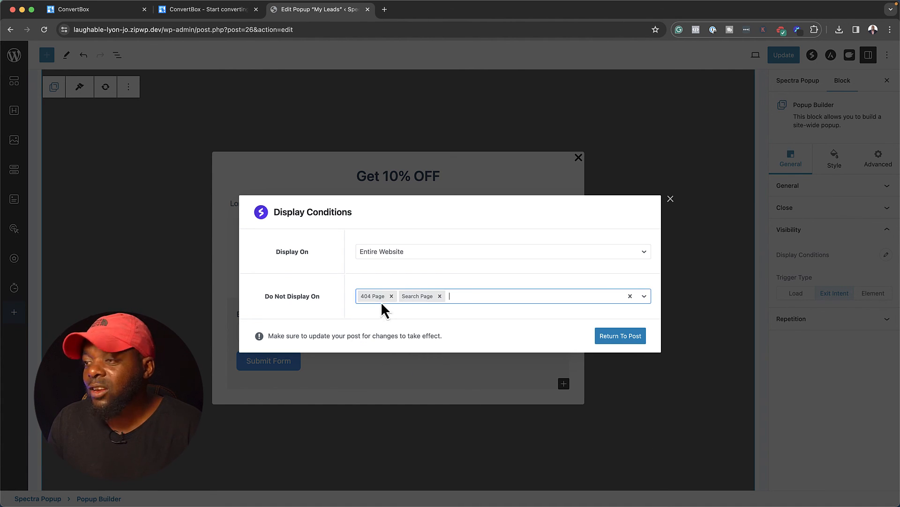
{"action": "mouse_move", "coordinate": [483, 313]}
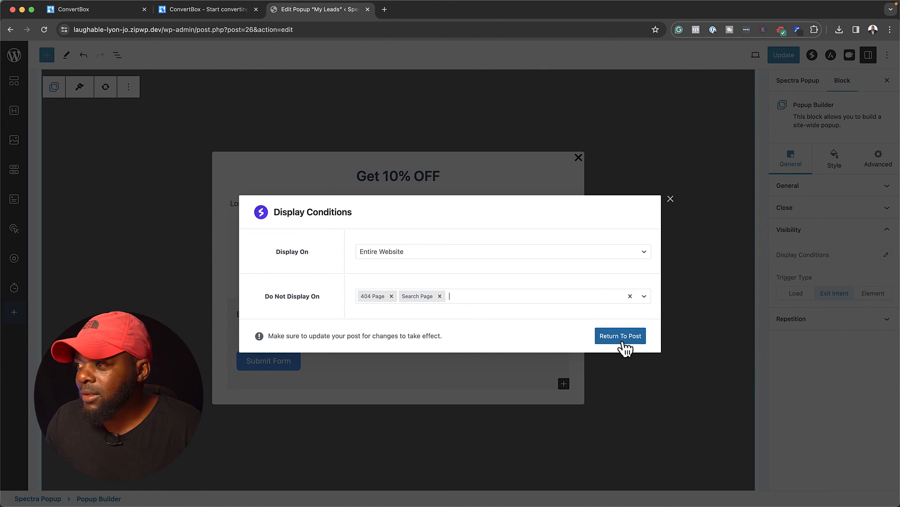
{"action": "left_click", "coordinate": [620, 336]}
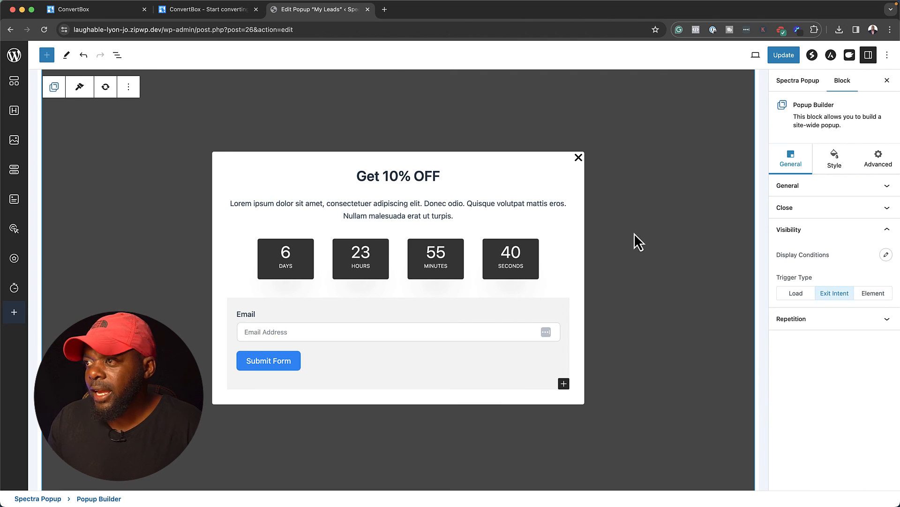